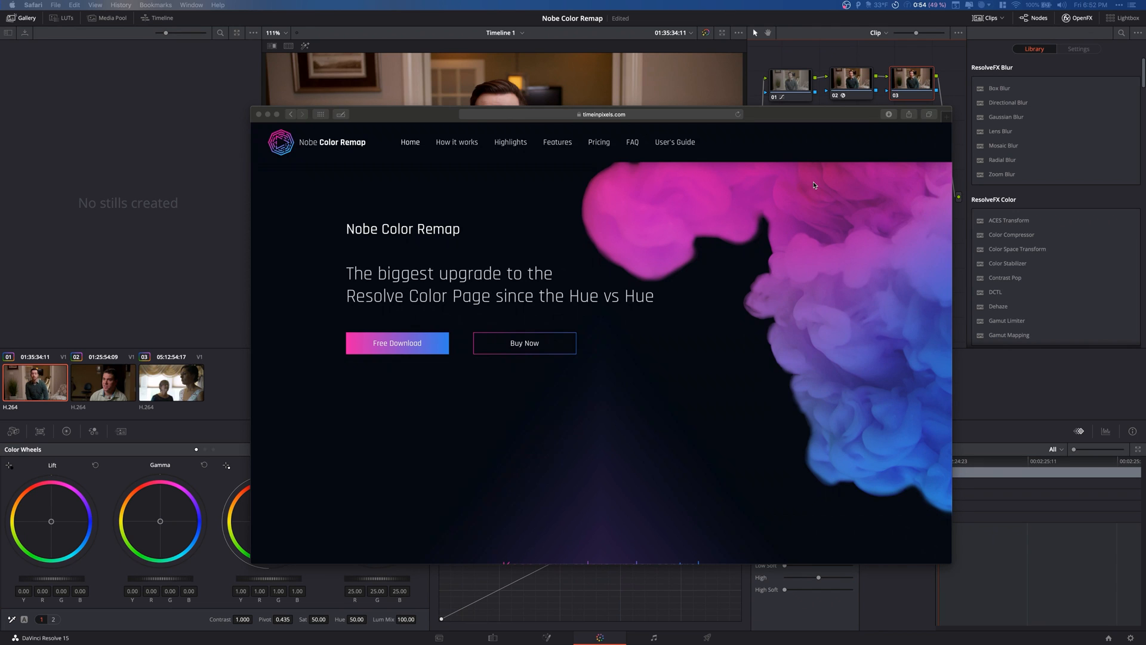
# - Scroll through the Nobe website, then dismiss it to reveal Resolve's Color page
pyautogui.scroll(-3)
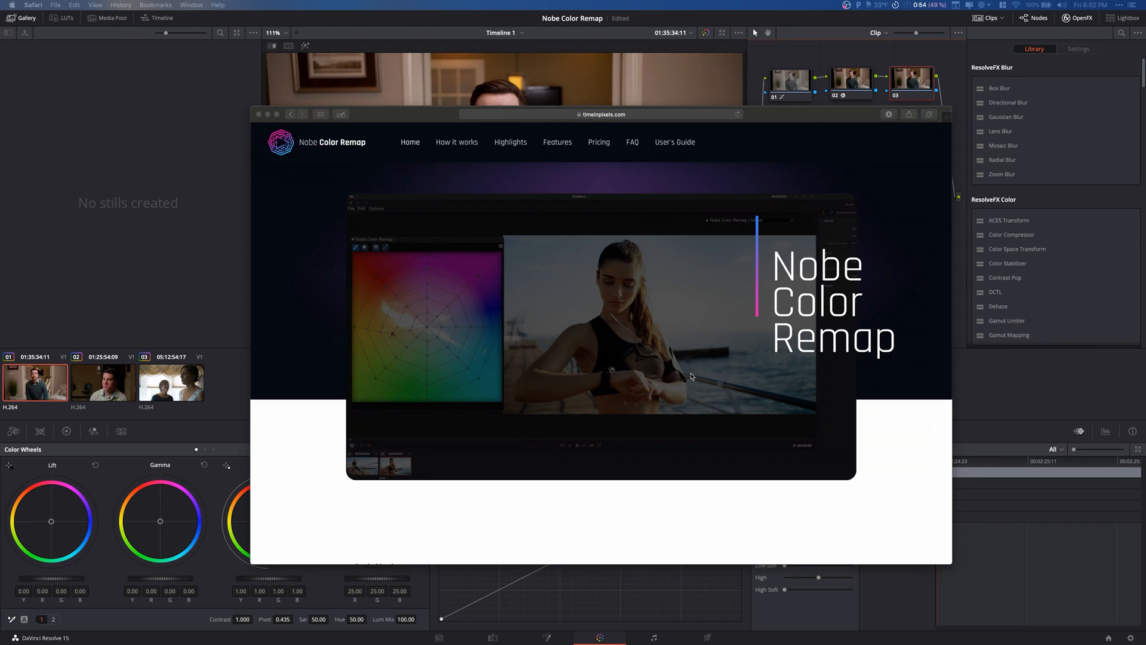
pyautogui.scroll(-3)
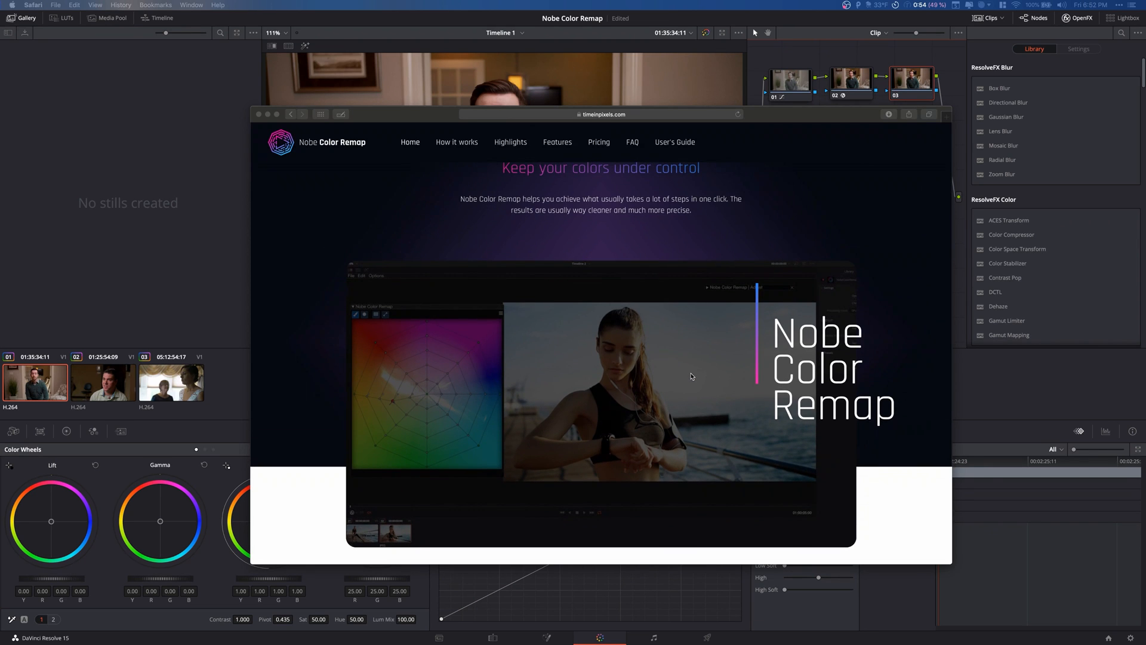
pyautogui.moveTo(706, 364)
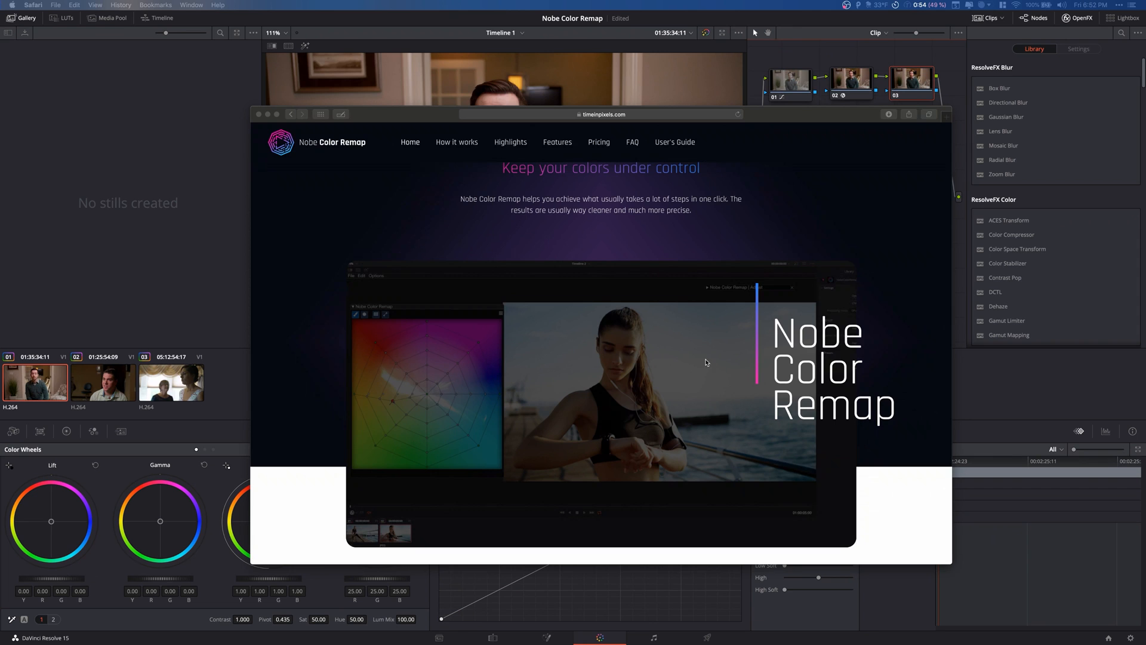
pyautogui.moveTo(651, 446)
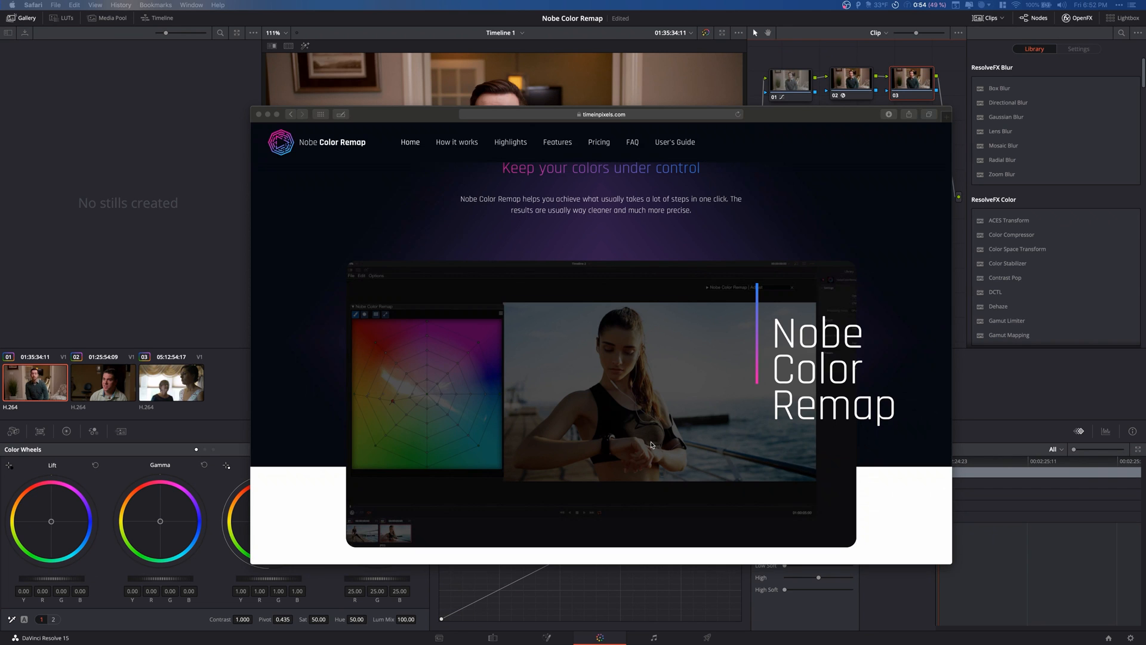
pyautogui.scroll(-3)
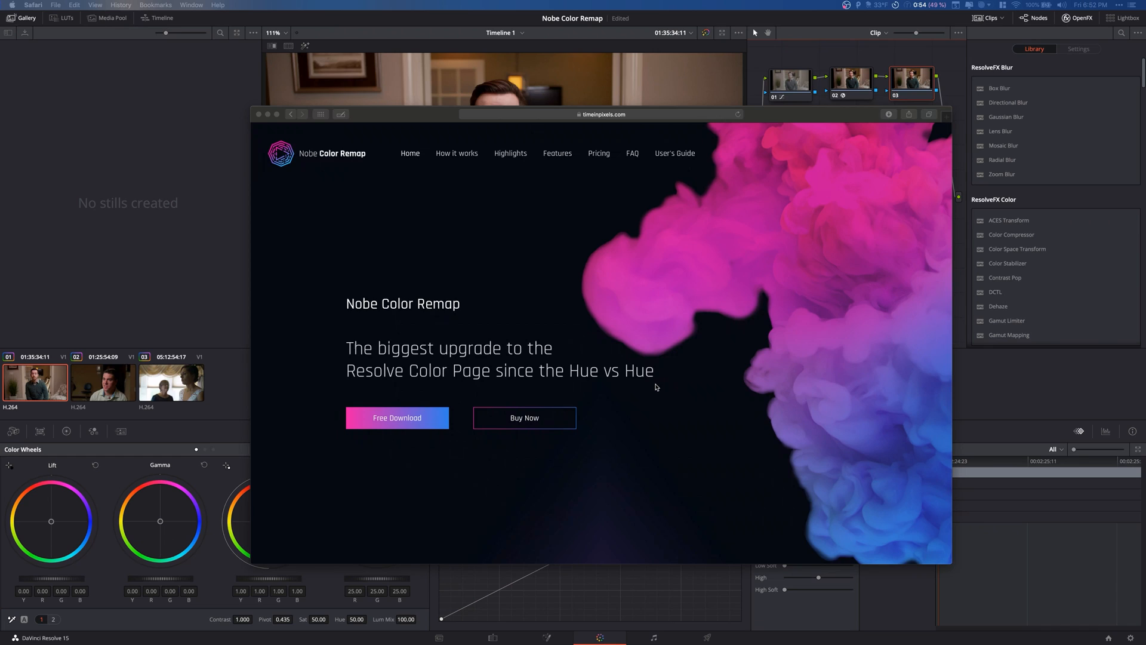
pyautogui.moveTo(580, 279)
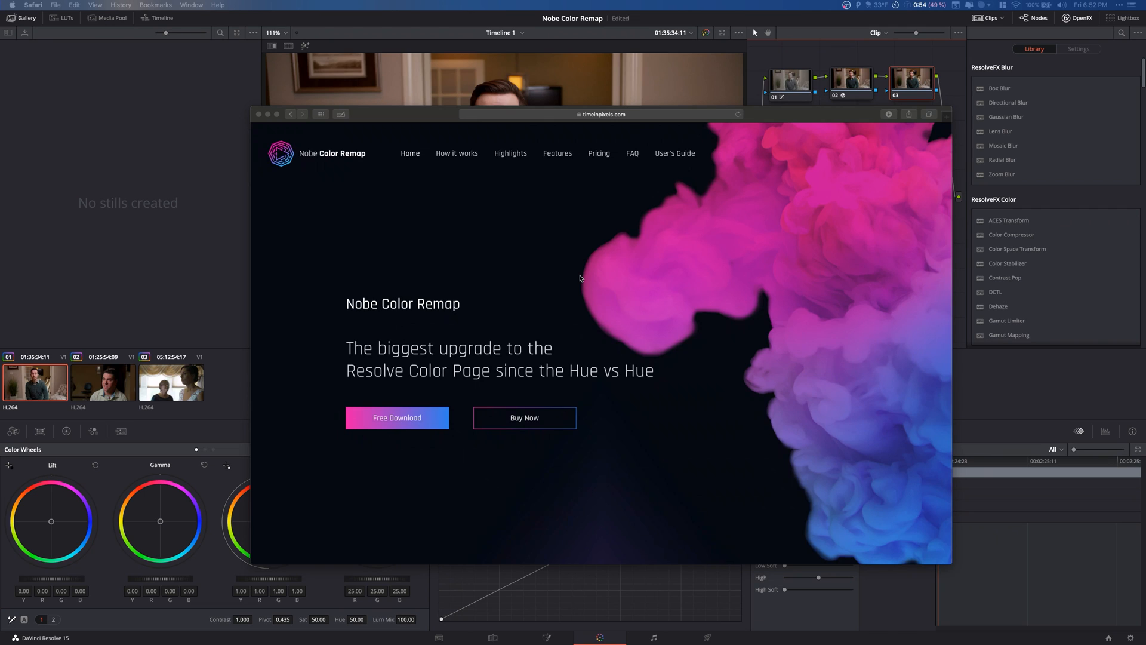
pyautogui.moveTo(493, 351)
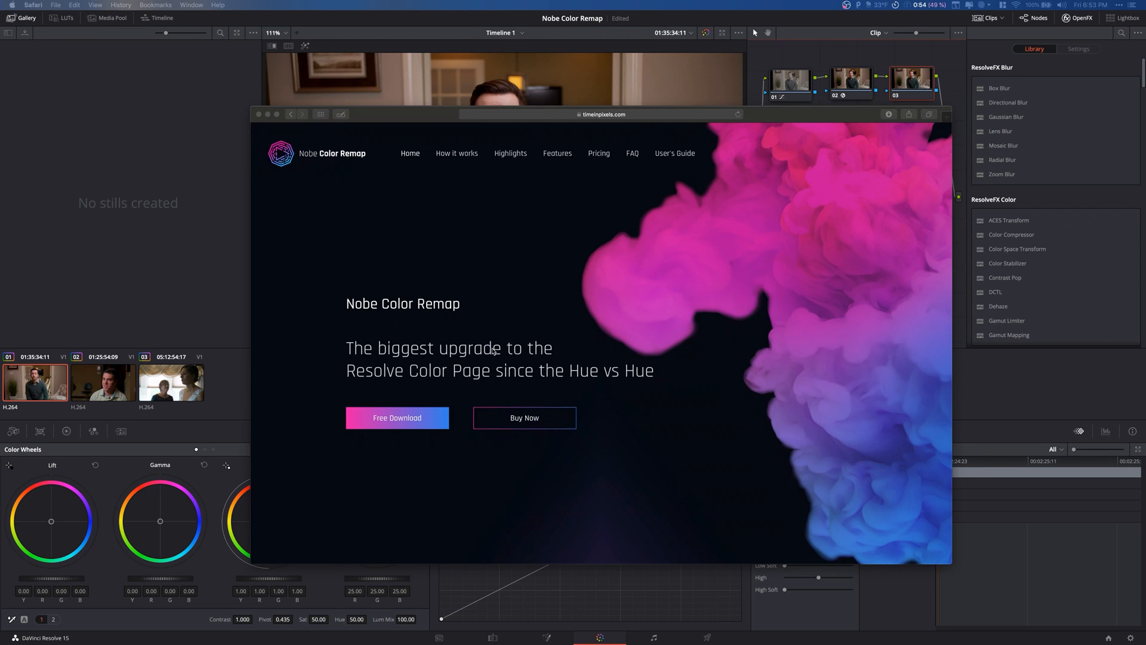
pyautogui.moveTo(469, 274)
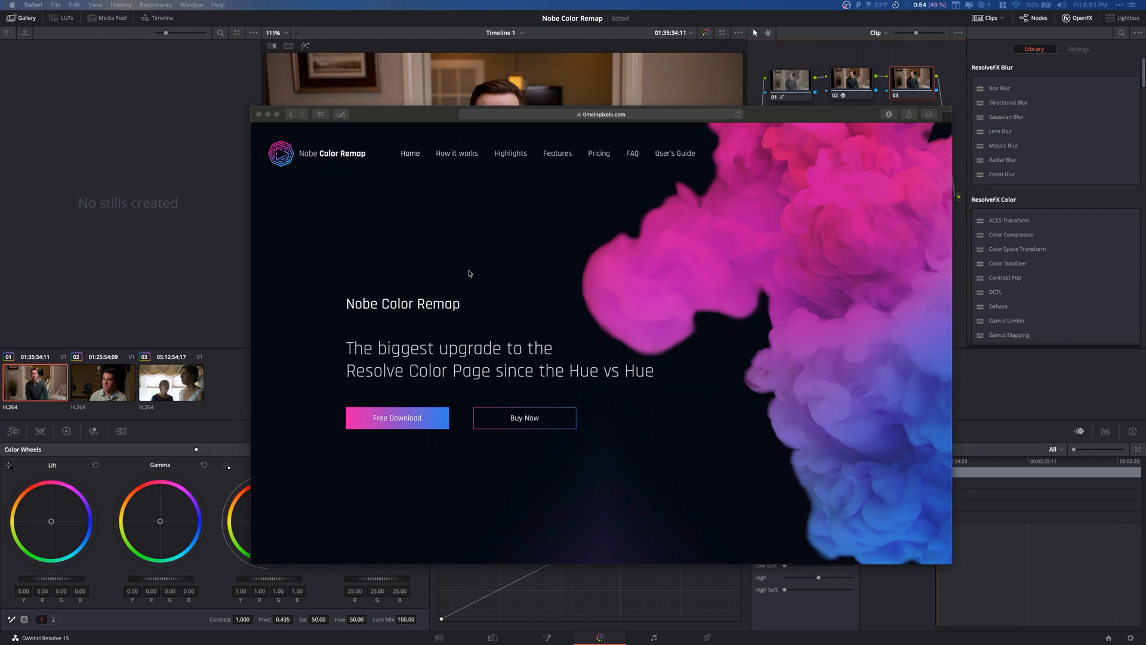
pyautogui.moveTo(454, 225)
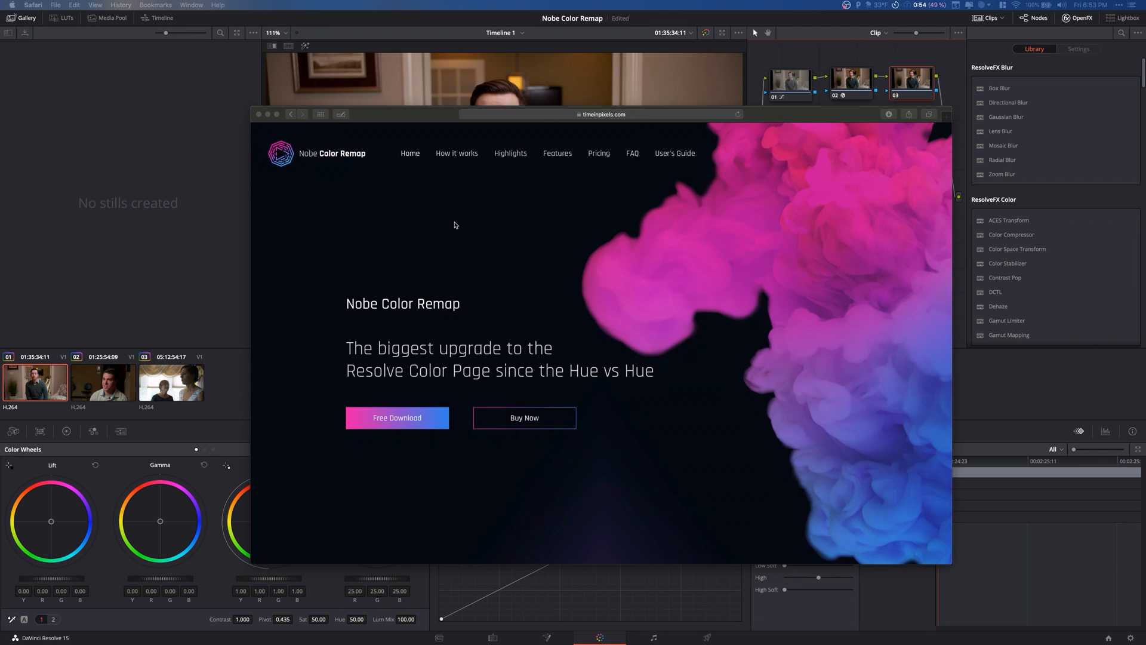
pyautogui.moveTo(257, 122)
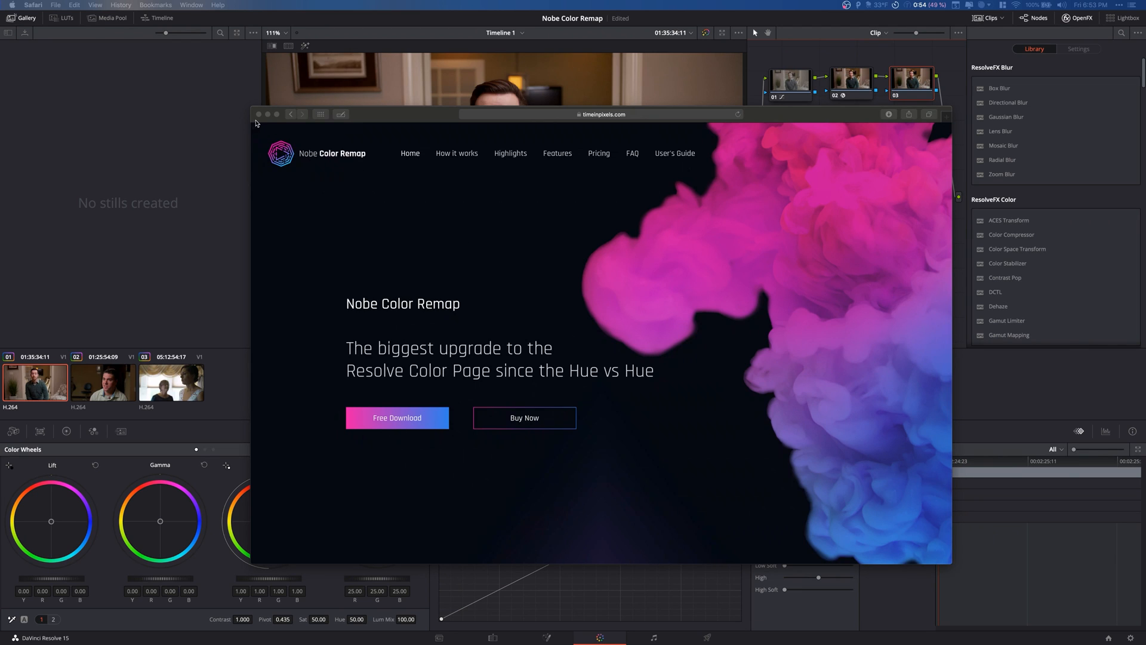
pyautogui.moveTo(401, 148)
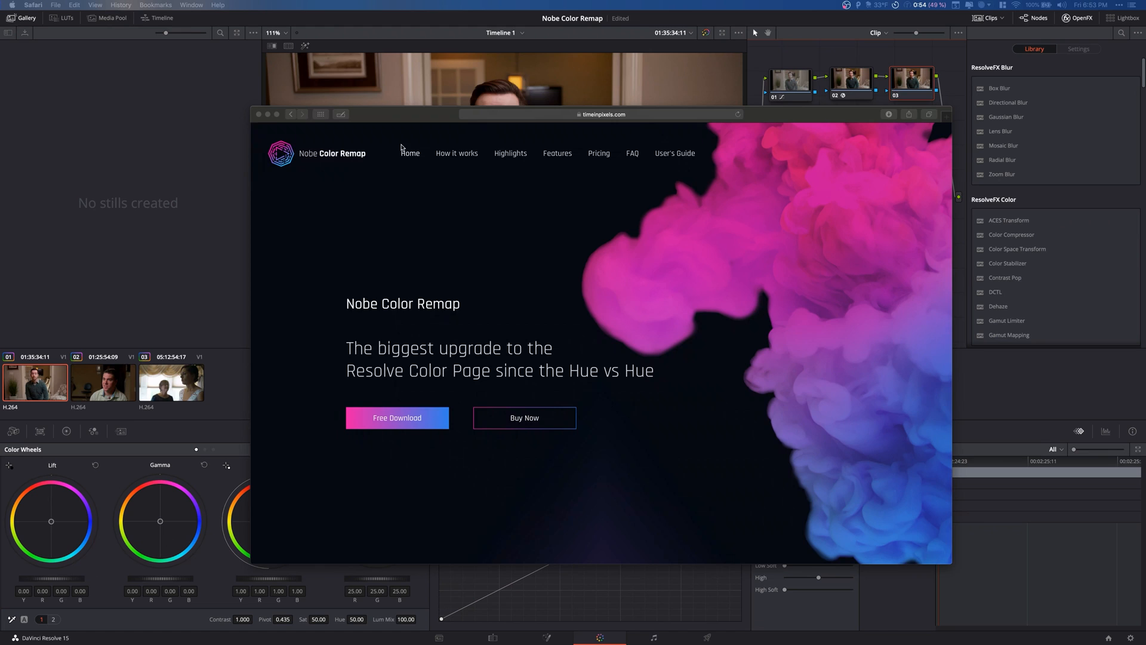
pyautogui.moveTo(273, 130)
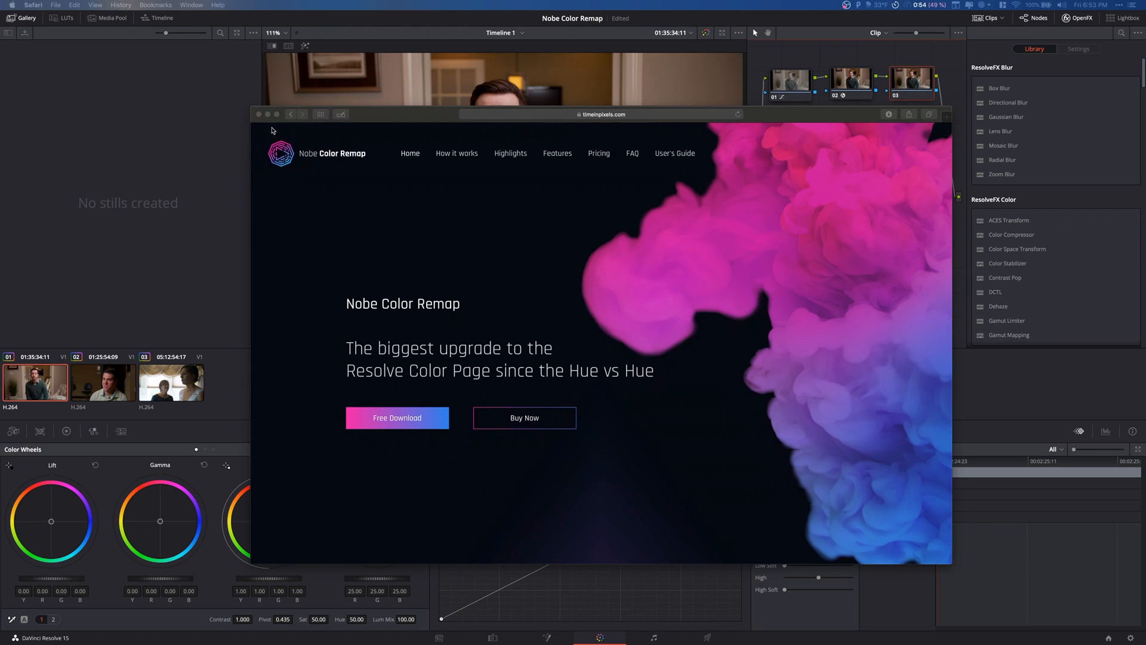
pyautogui.click(259, 114)
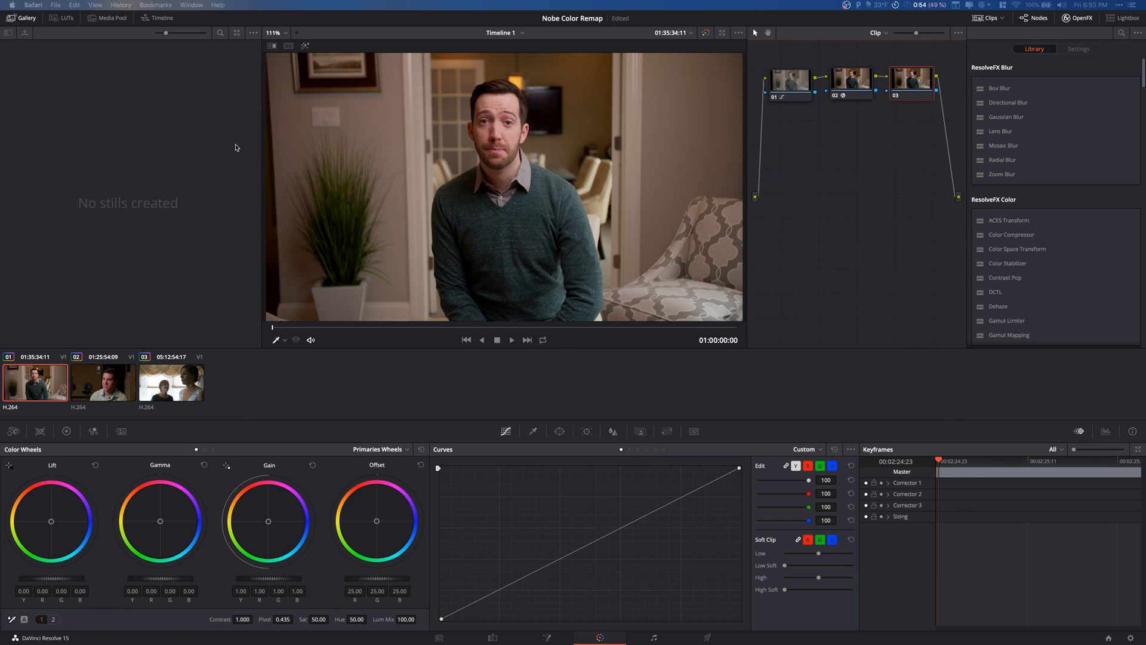
pyautogui.moveTo(798, 193)
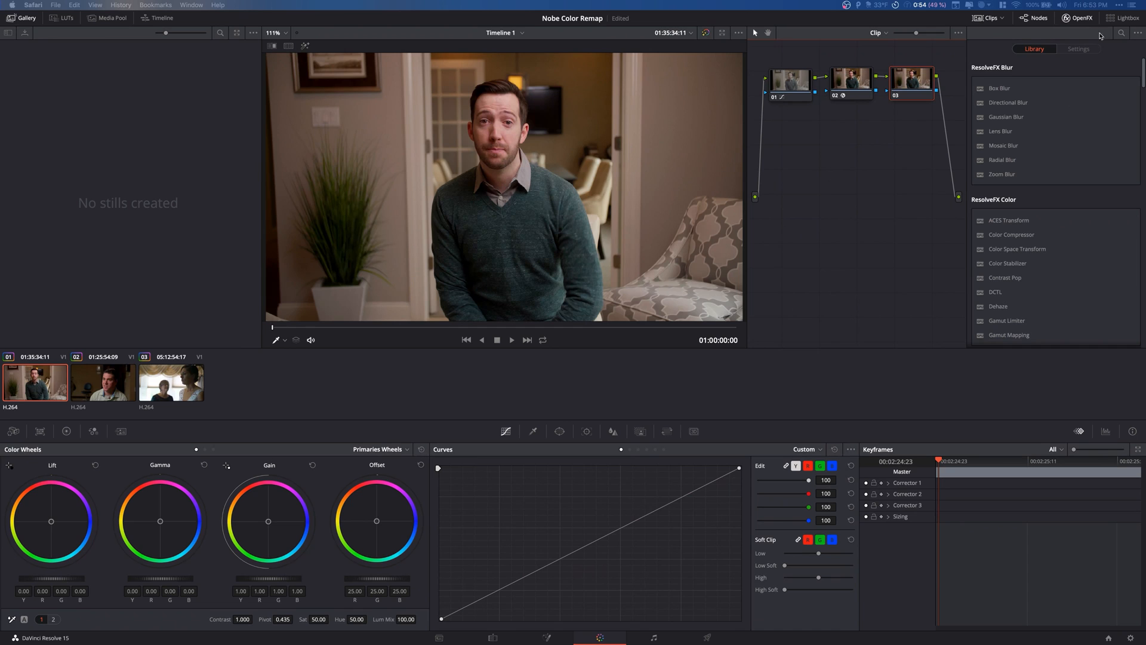
pyautogui.moveTo(1123, 35)
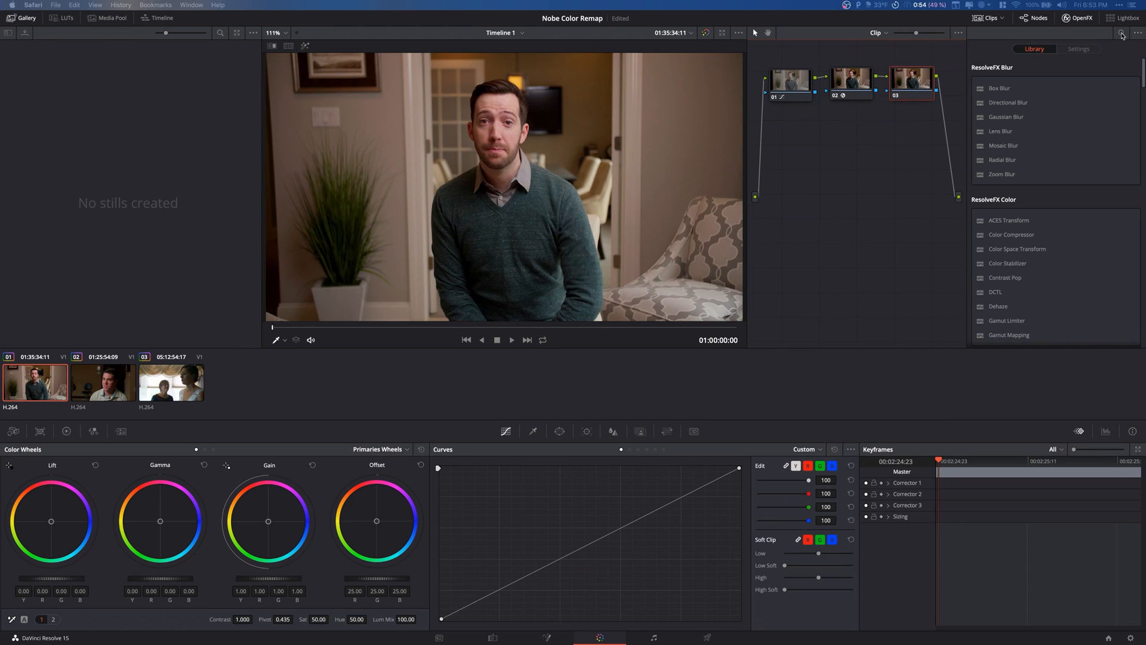
pyautogui.moveTo(611, 623)
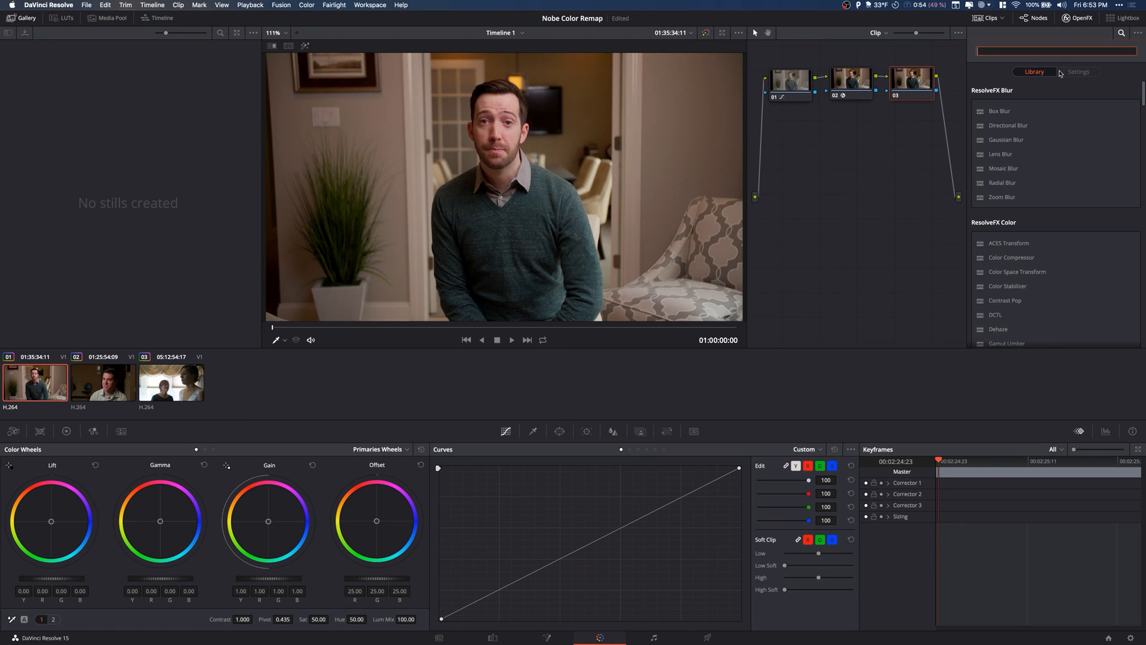
# - Search OpenFX for 'no', apply NobeColorRemap Connect to node 03, and move its grid aside
pyautogui.write('nobe')
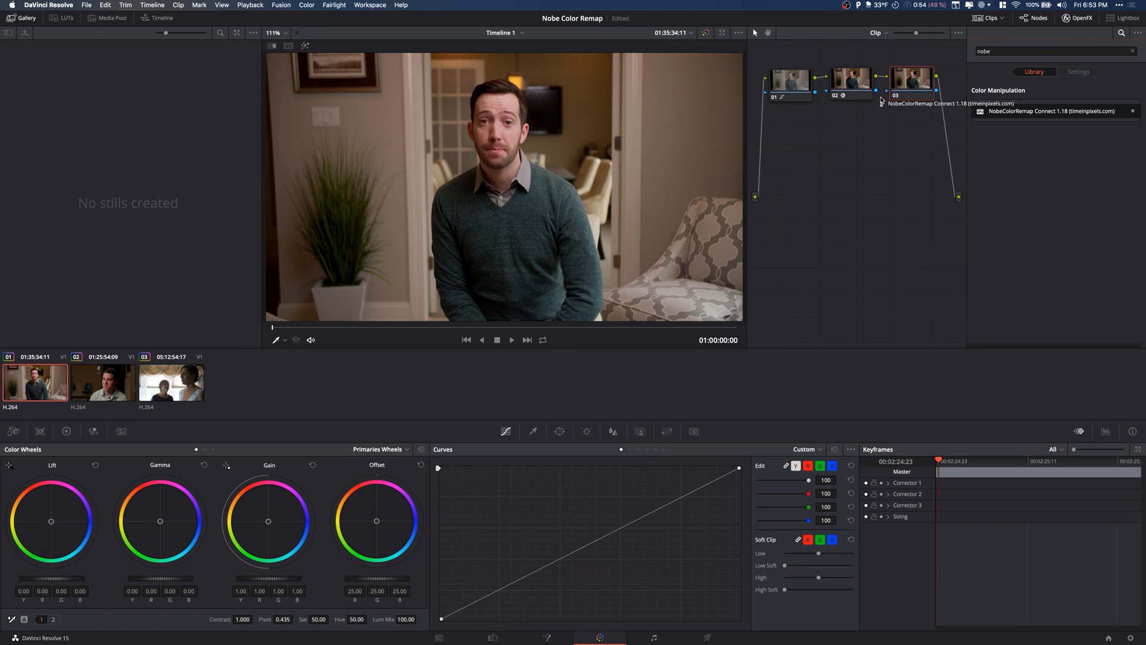
pyautogui.click(1078, 71)
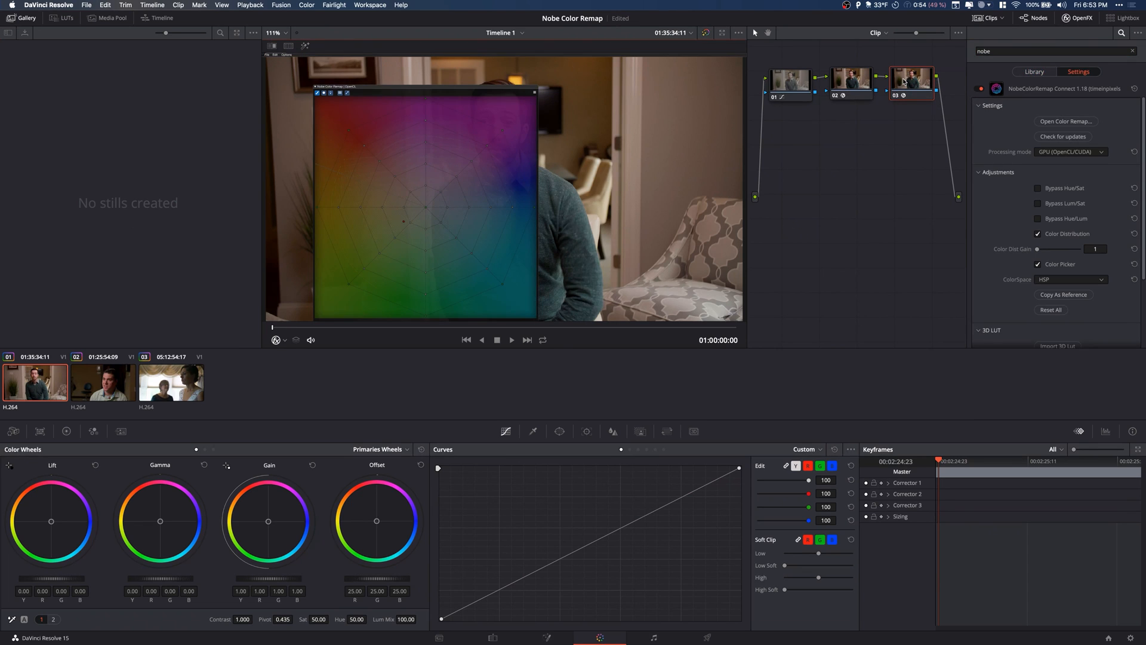
pyautogui.moveTo(420, 92); pyautogui.dragTo(368, 86)
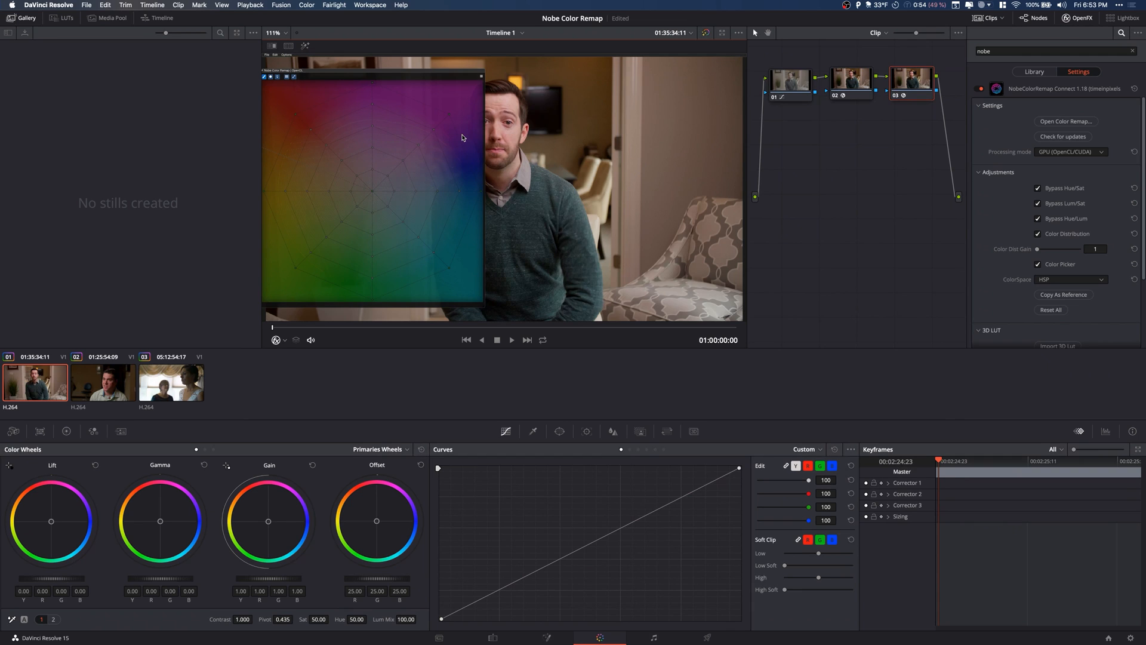
pyautogui.moveTo(294, 98)
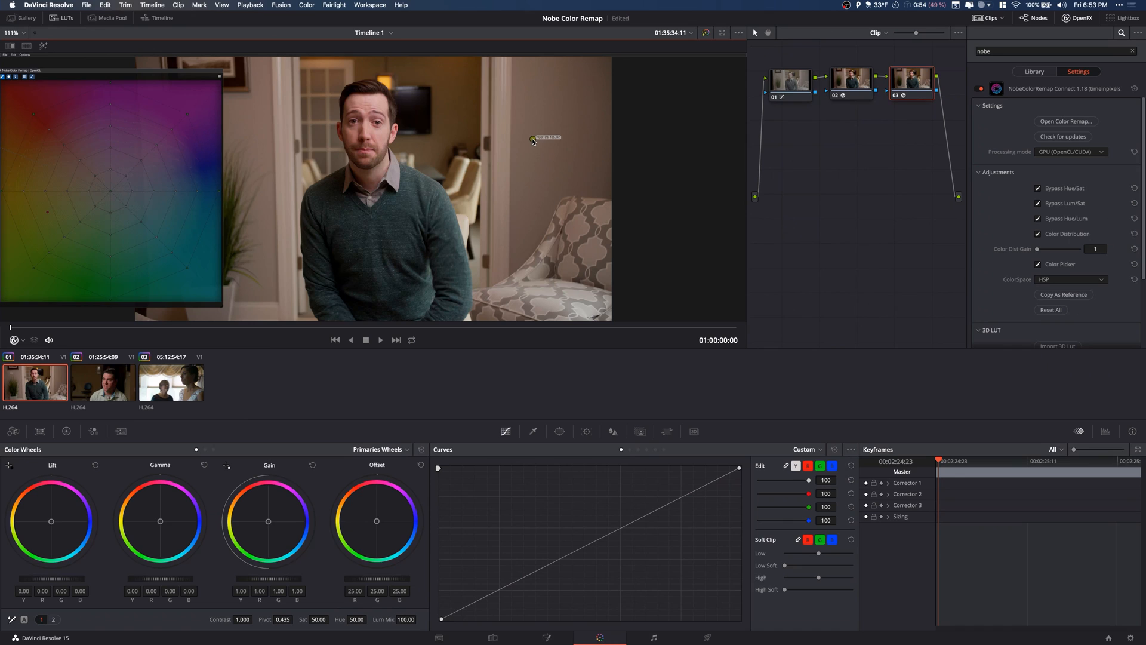
pyautogui.moveTo(957, 172)
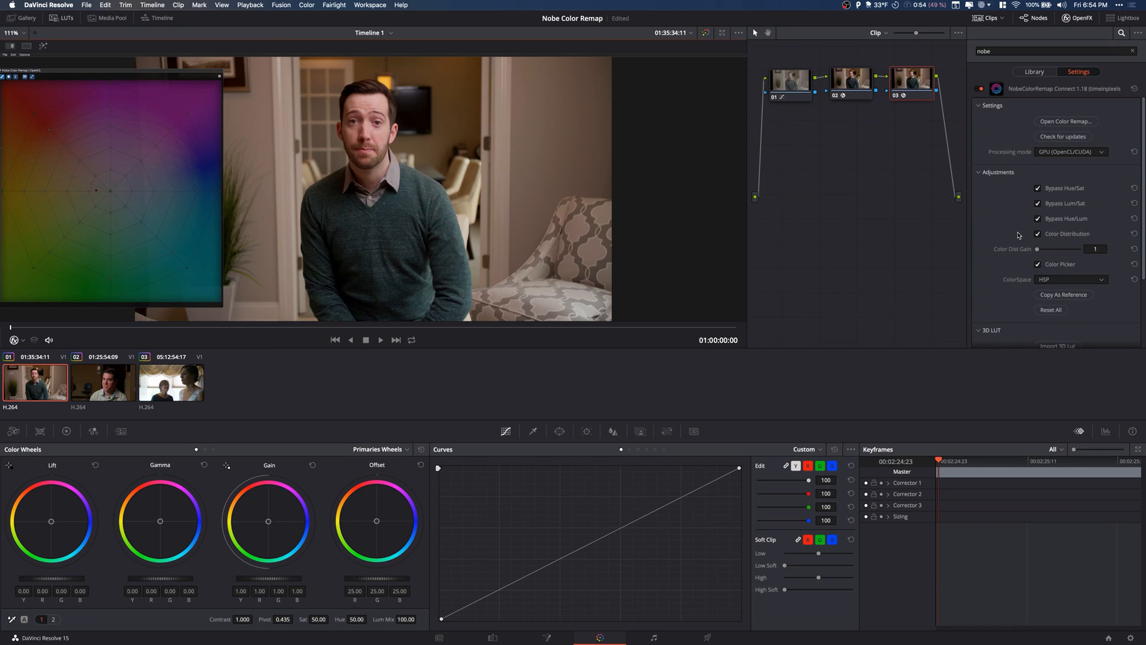
pyautogui.moveTo(1106, 156)
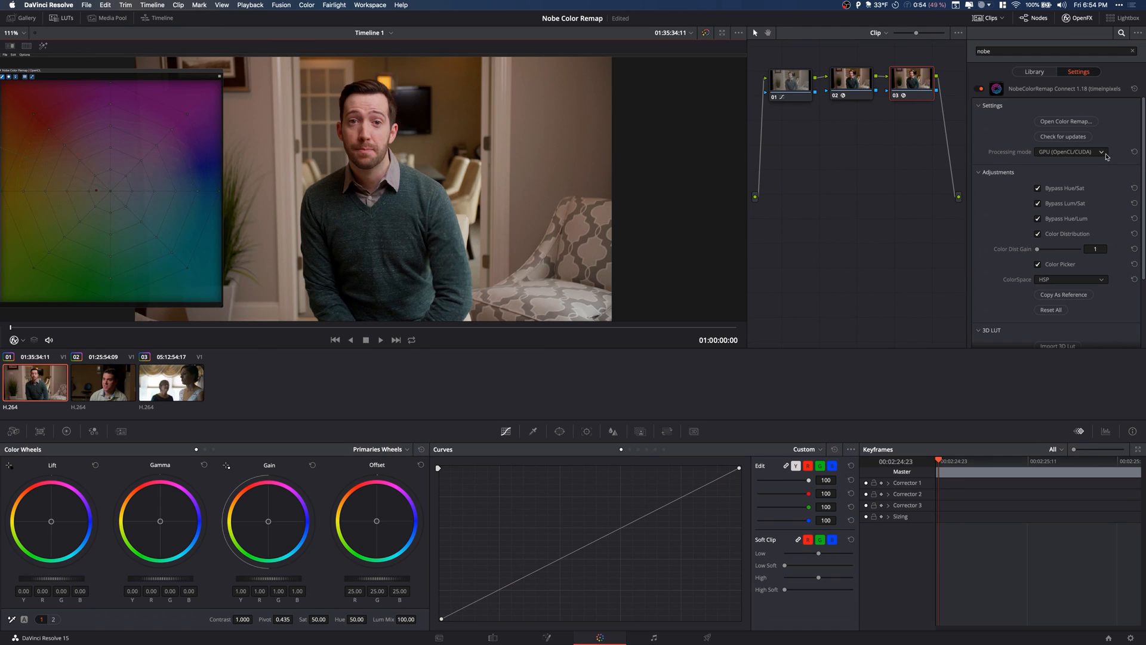
pyautogui.moveTo(1109, 146)
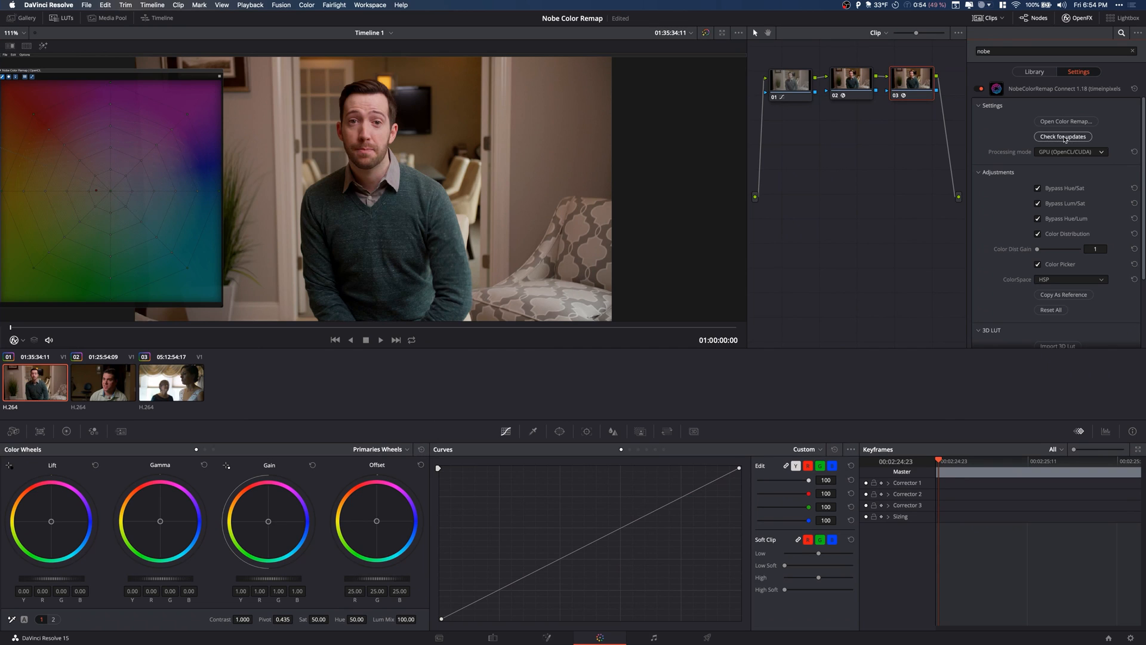
pyautogui.moveTo(1104, 152)
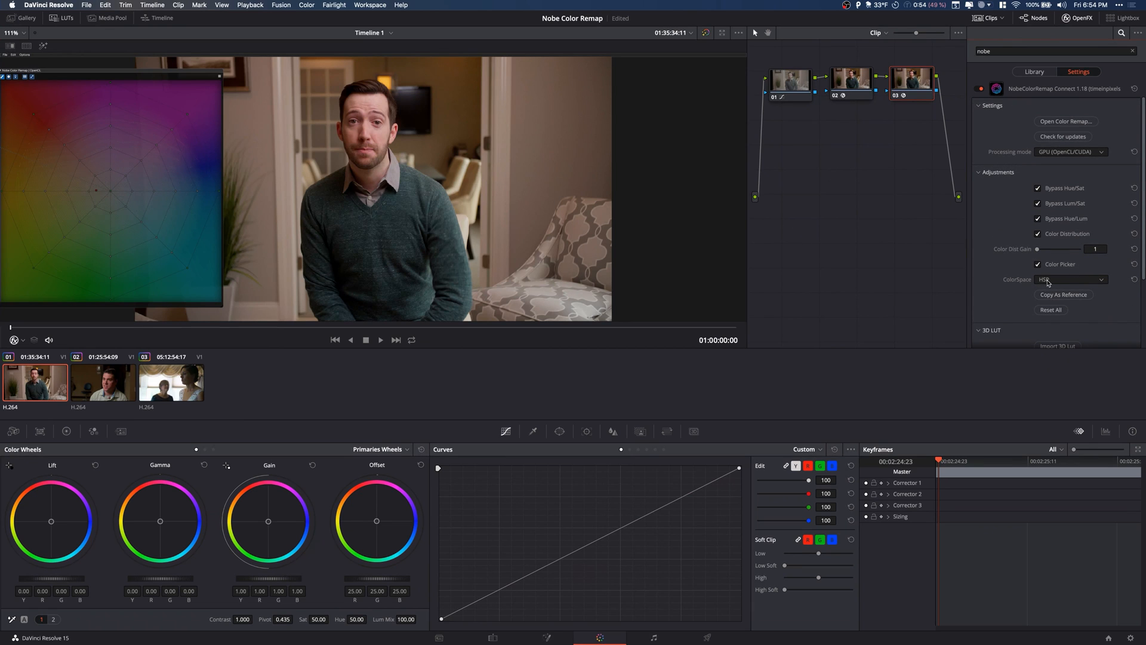
# - Review NobeColorRemap Connect's Settings, keeping GPU processing, HSP colorspace and bypass options enabled
pyautogui.click(1071, 280)
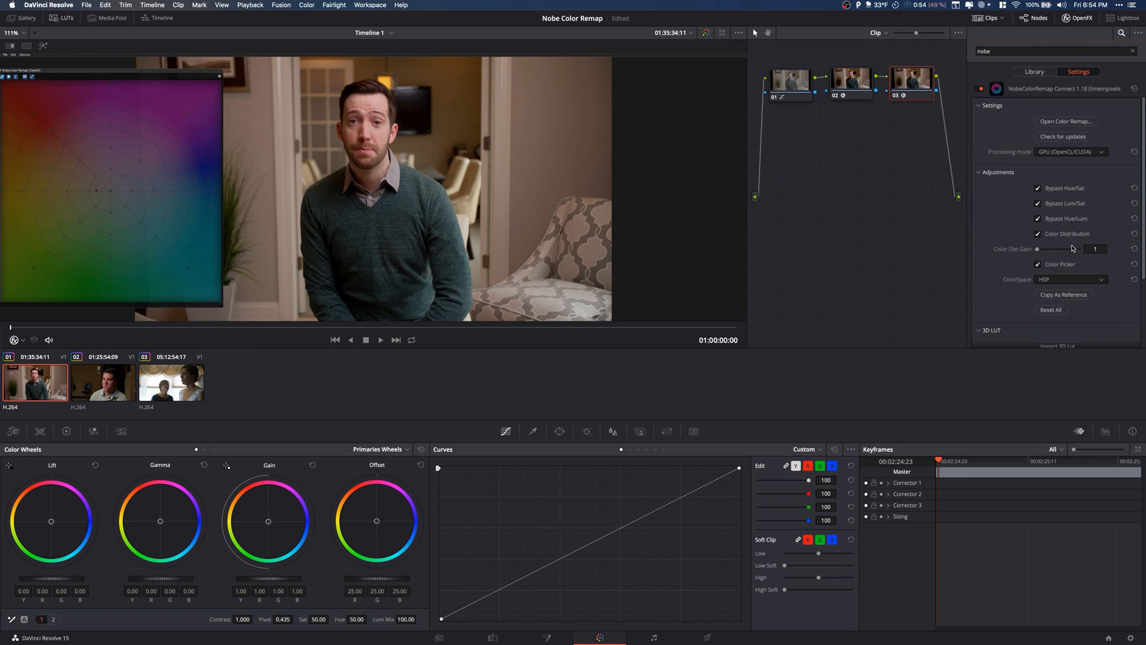
pyautogui.moveTo(1053, 286)
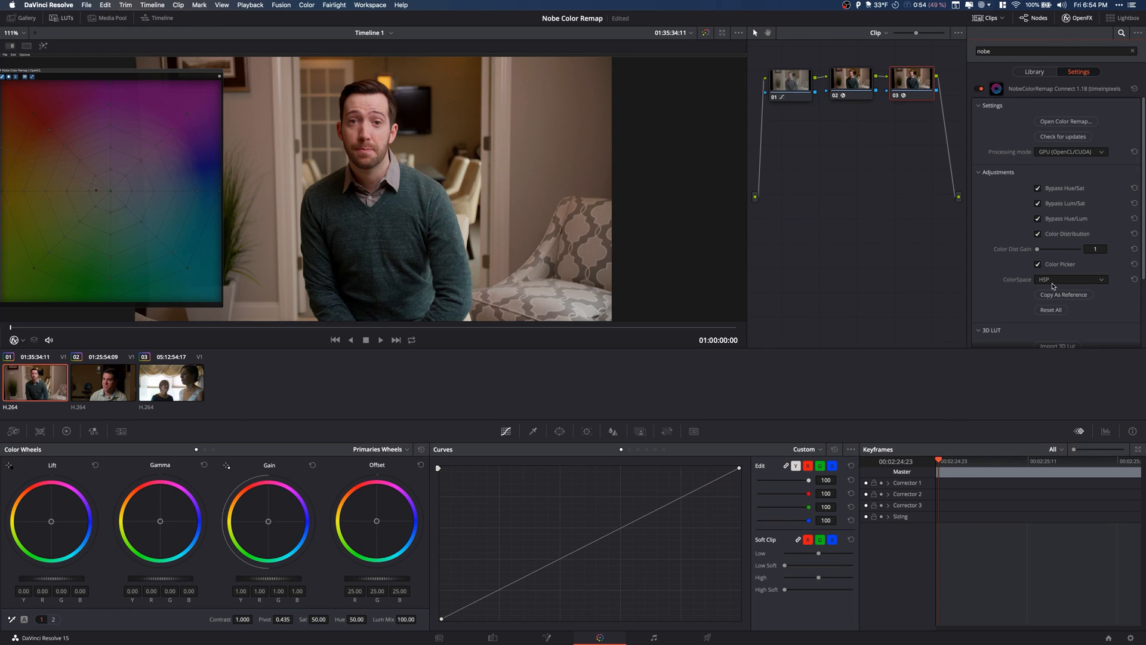
pyautogui.moveTo(885, 137)
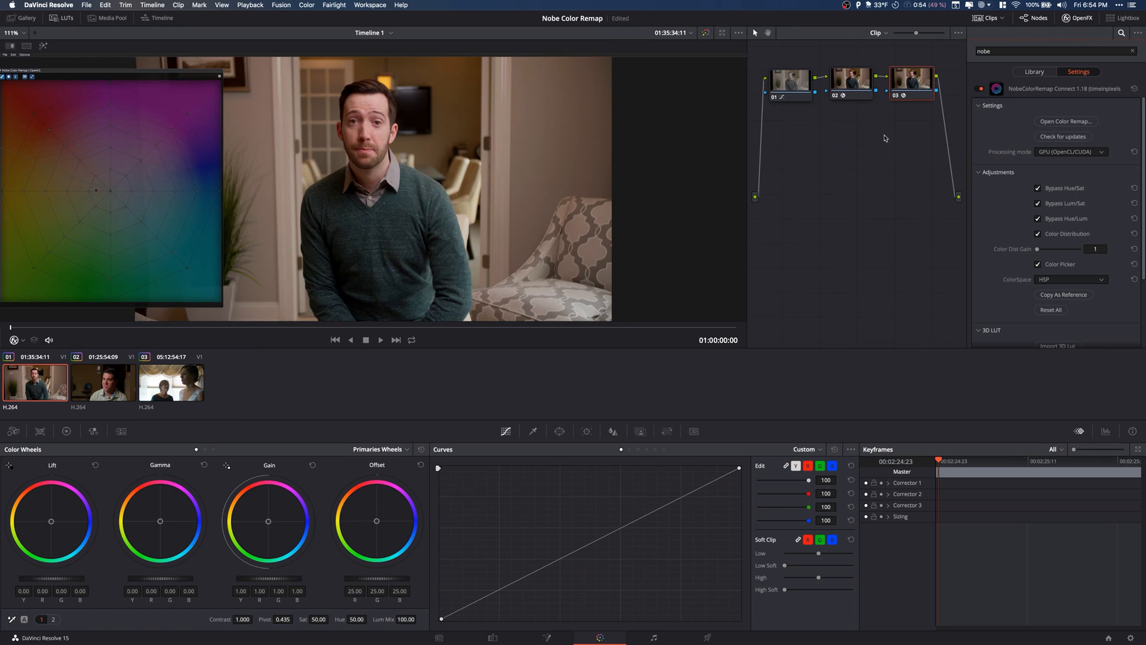
pyautogui.moveTo(854, 88)
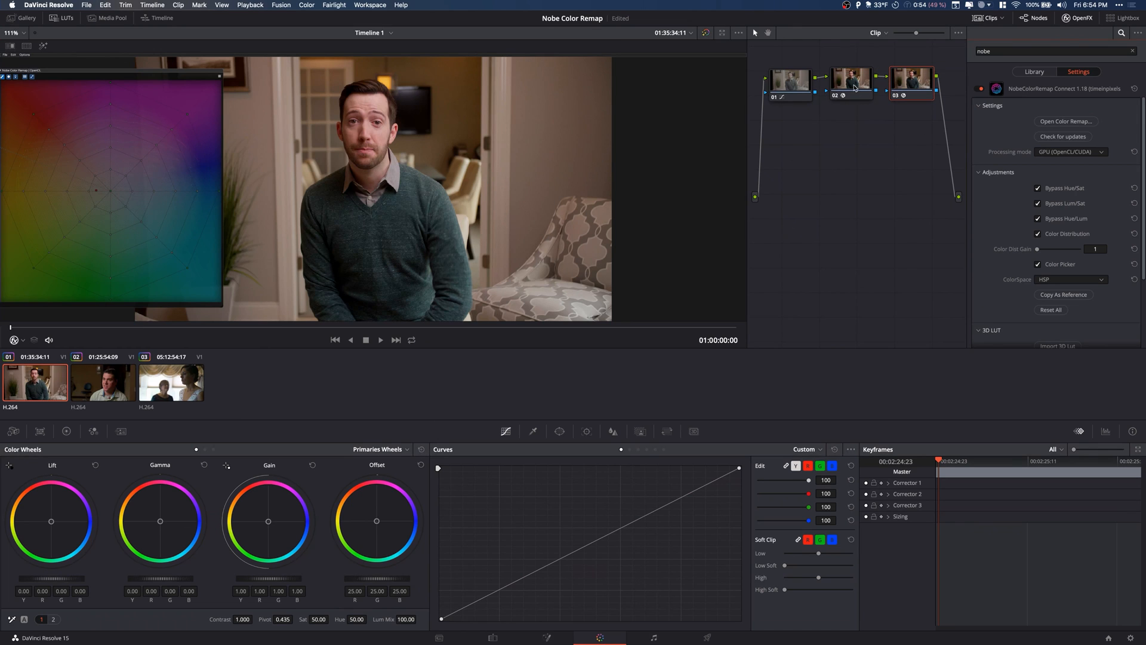
pyautogui.click(851, 78)
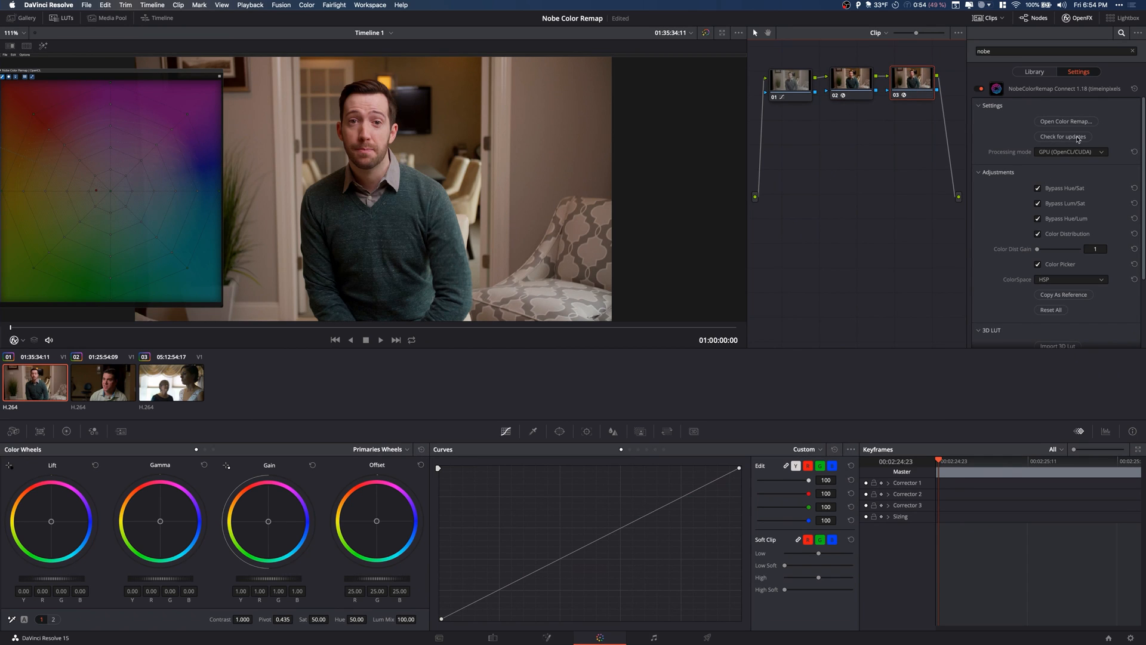
# - Open the full Nobe Color Remap editor and switch off Hue/Sat Bypass
pyautogui.click(1065, 122)
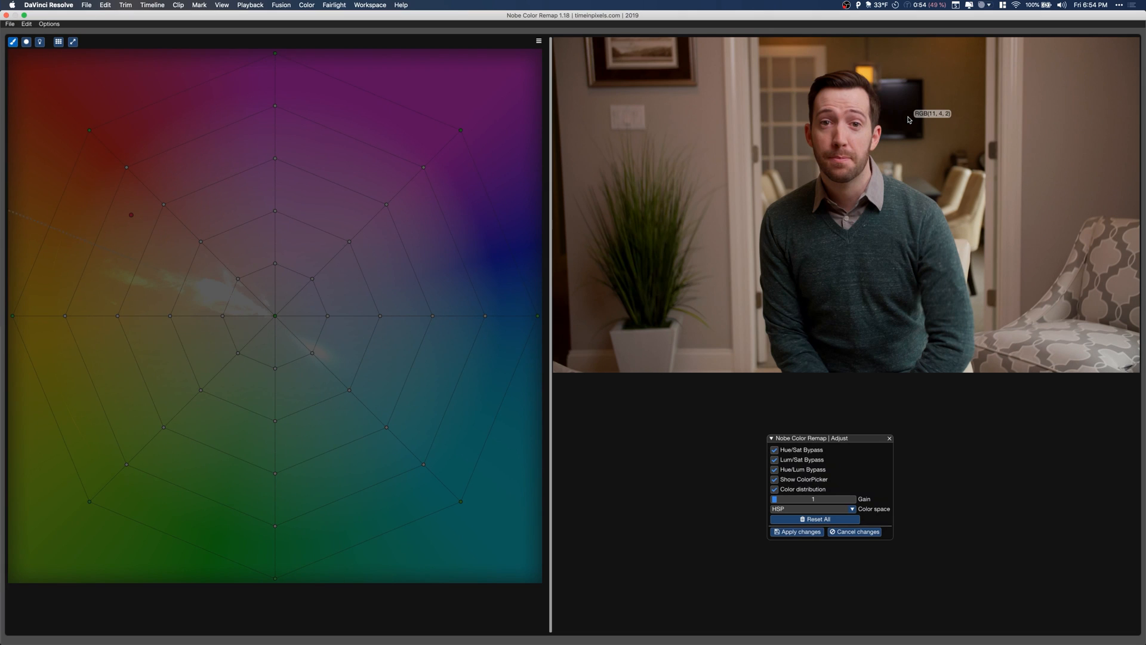
pyautogui.moveTo(723, 124)
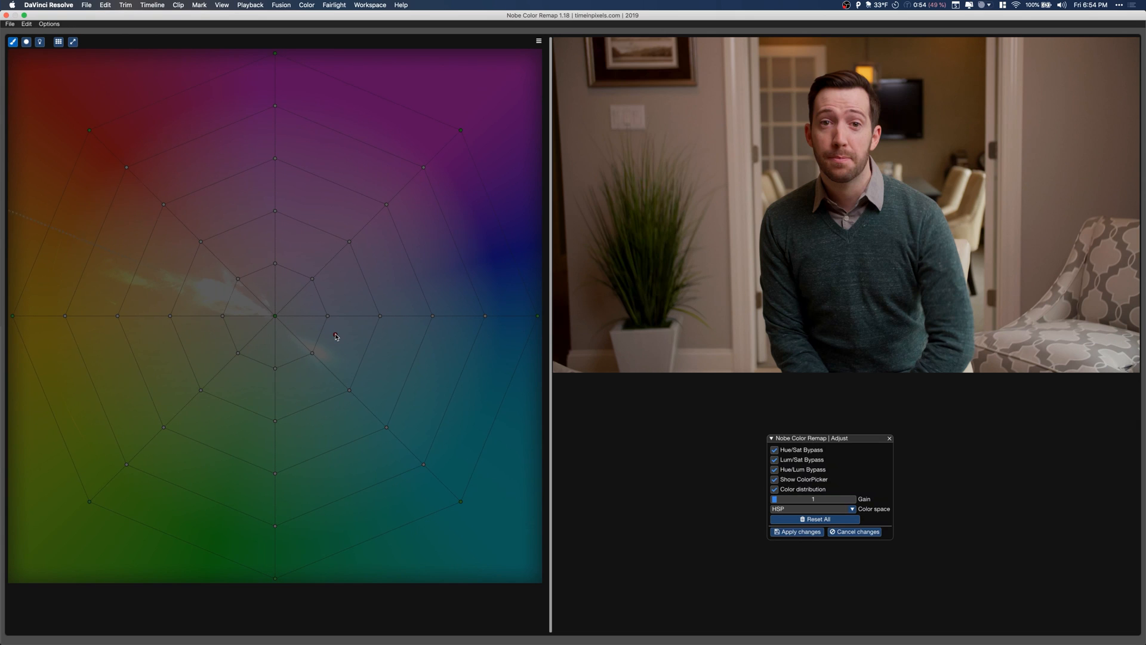
pyautogui.moveTo(369, 289)
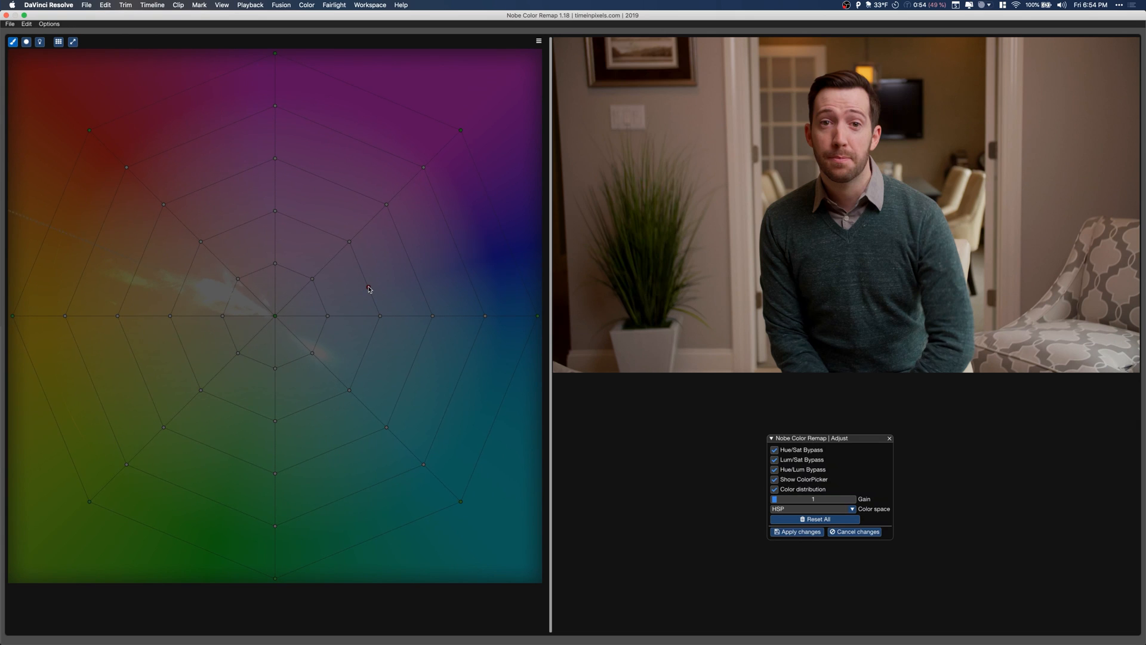
pyautogui.click(775, 450)
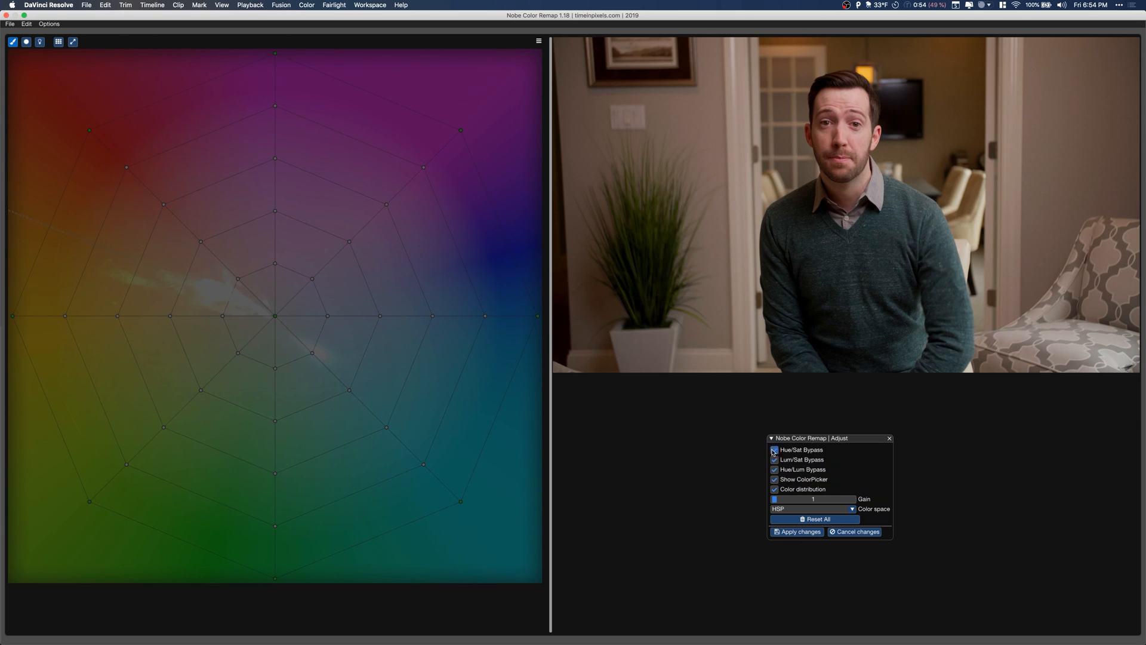
pyautogui.click(775, 450)
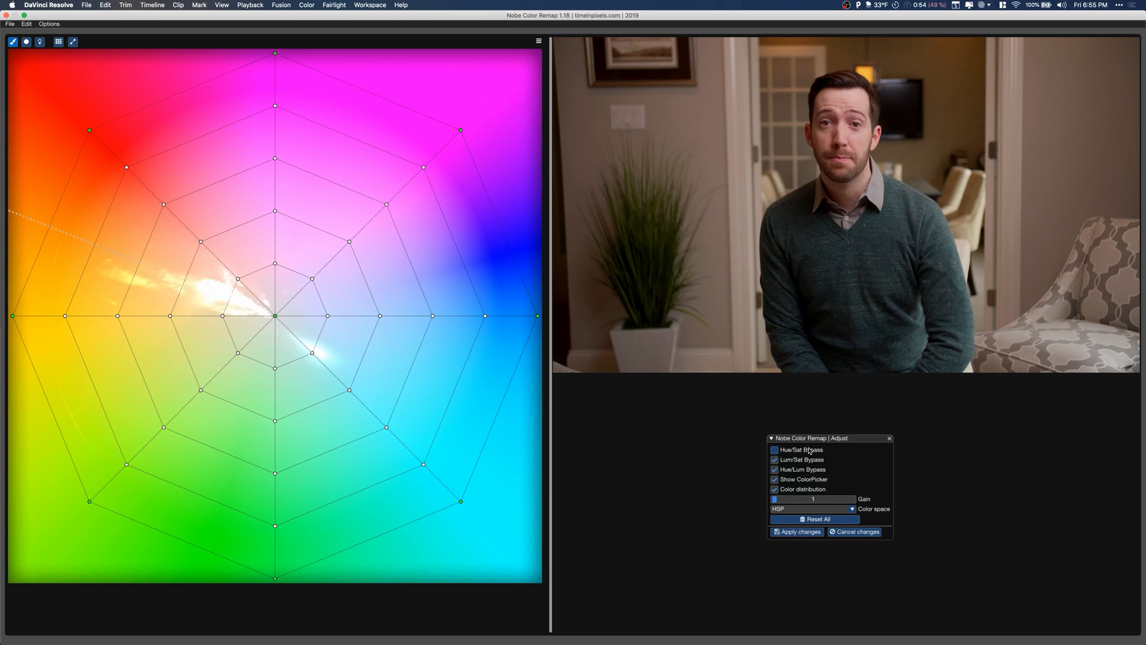
pyautogui.click(775, 449)
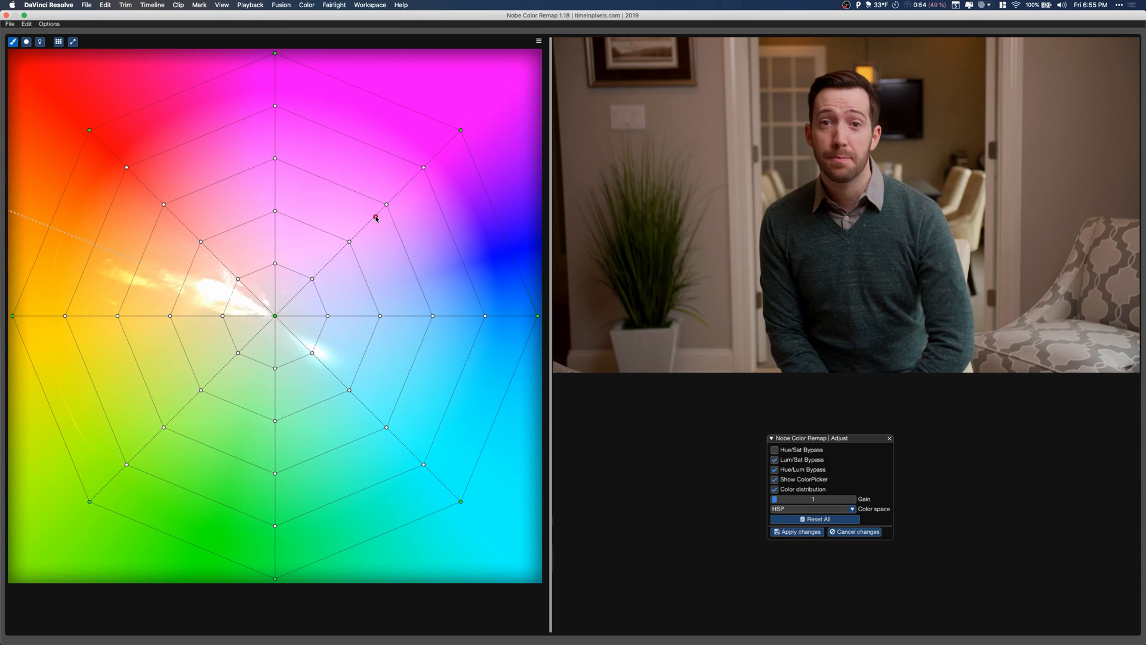
# - Sample background and skin-tone colours from the frame to locate them on the grid
pyautogui.moveTo(375, 218); pyautogui.dragTo(263, 171)
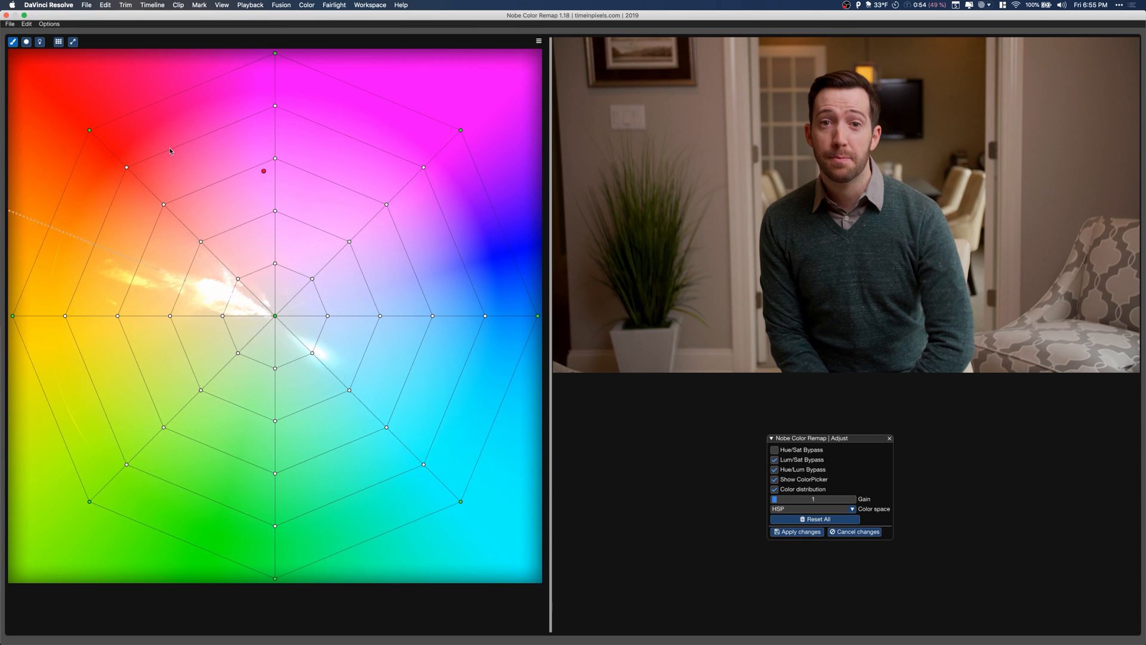
pyautogui.moveTo(264, 170); pyautogui.dragTo(216, 323)
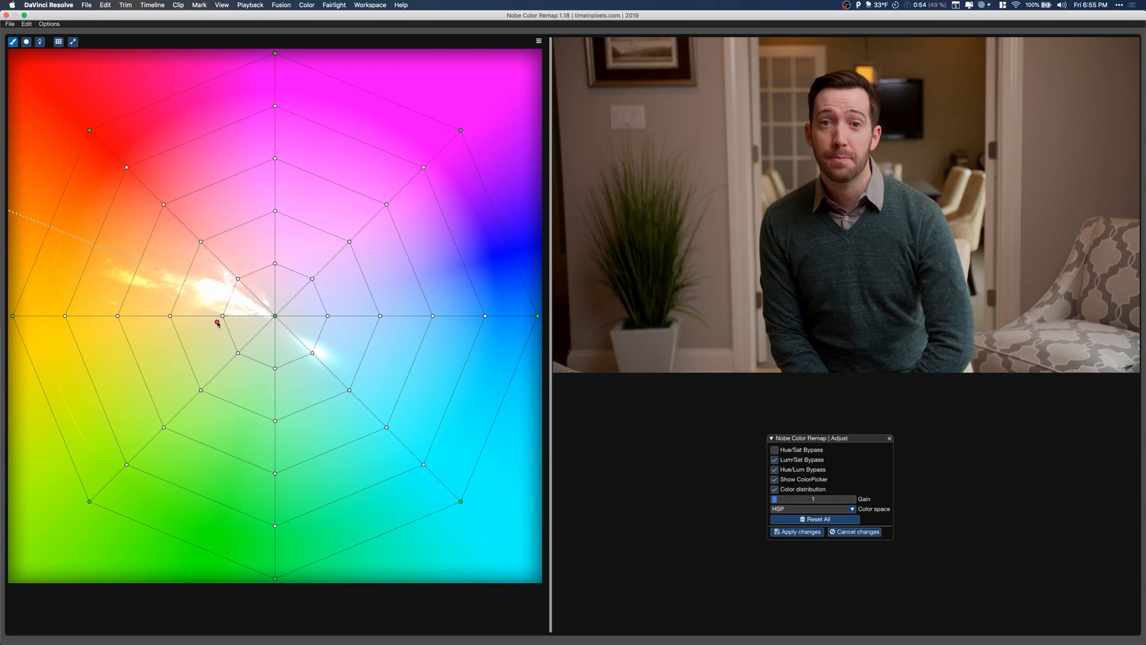
pyautogui.moveTo(217, 324); pyautogui.dragTo(300, 292)
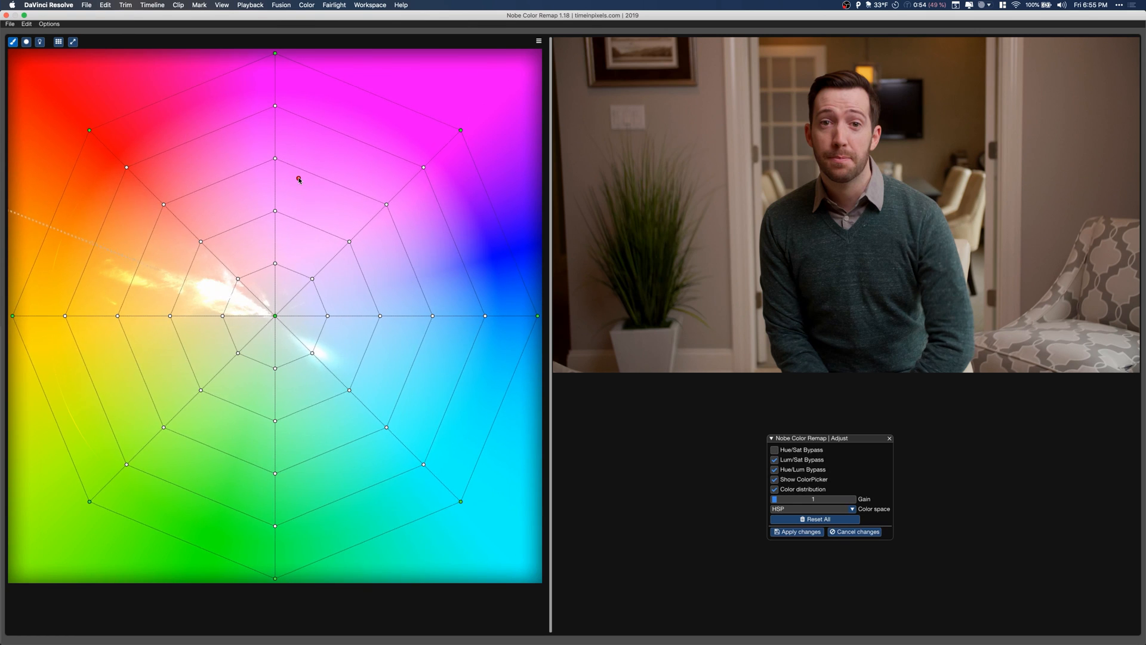
pyautogui.moveTo(290, 218)
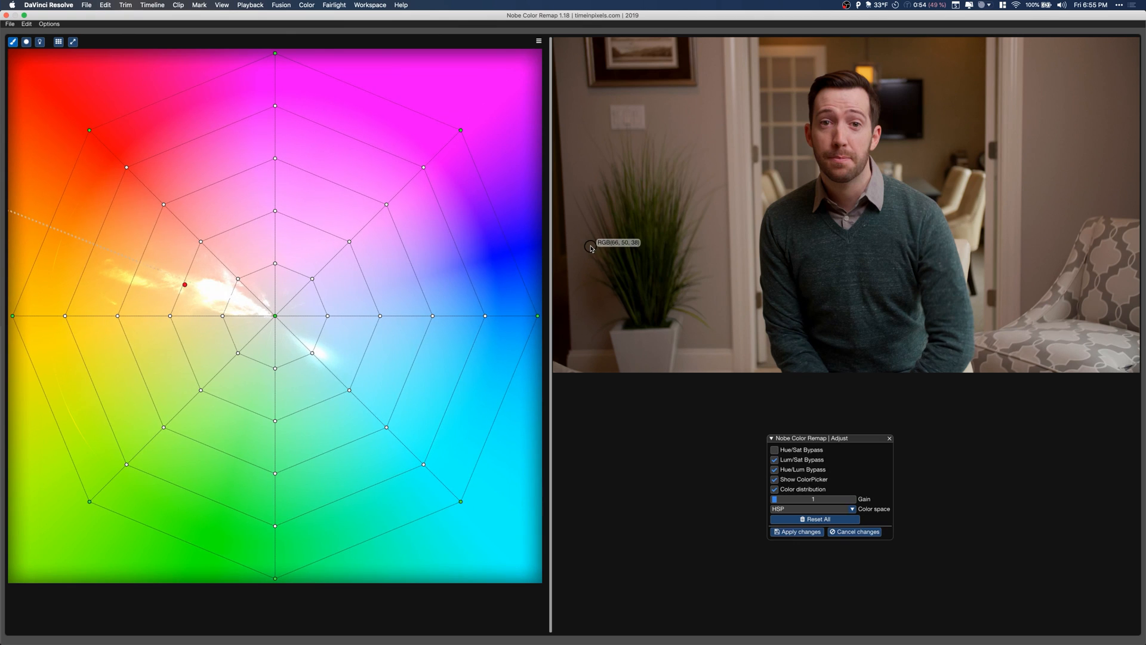
pyautogui.moveTo(590, 247); pyautogui.dragTo(838, 138)
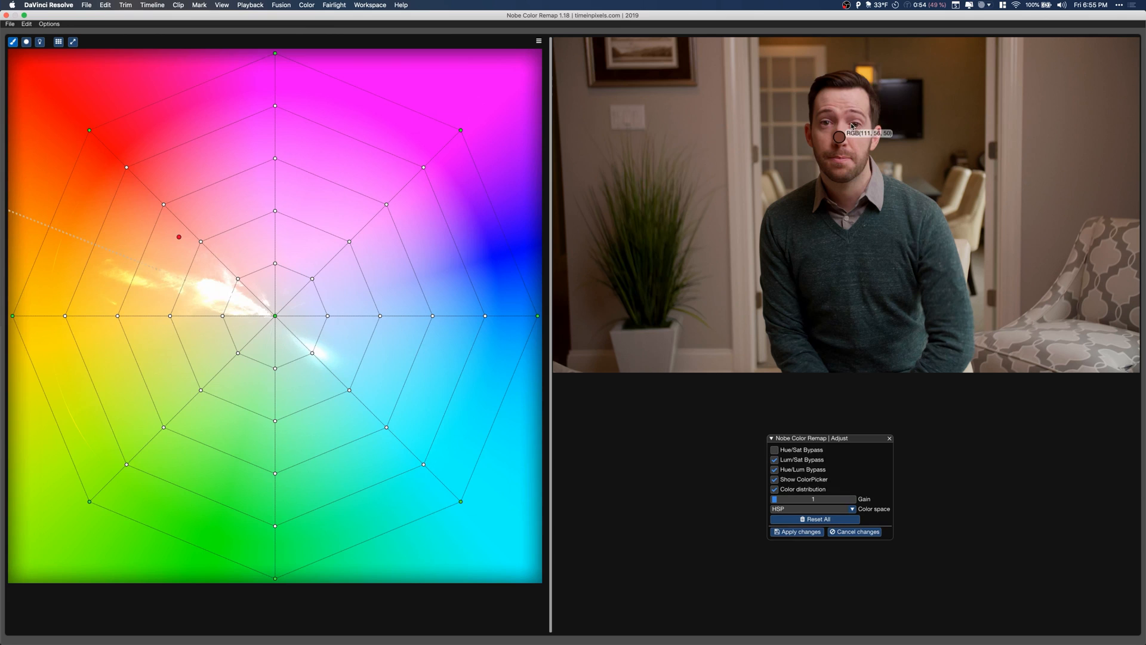
pyautogui.moveTo(837, 136); pyautogui.dragTo(847, 108)
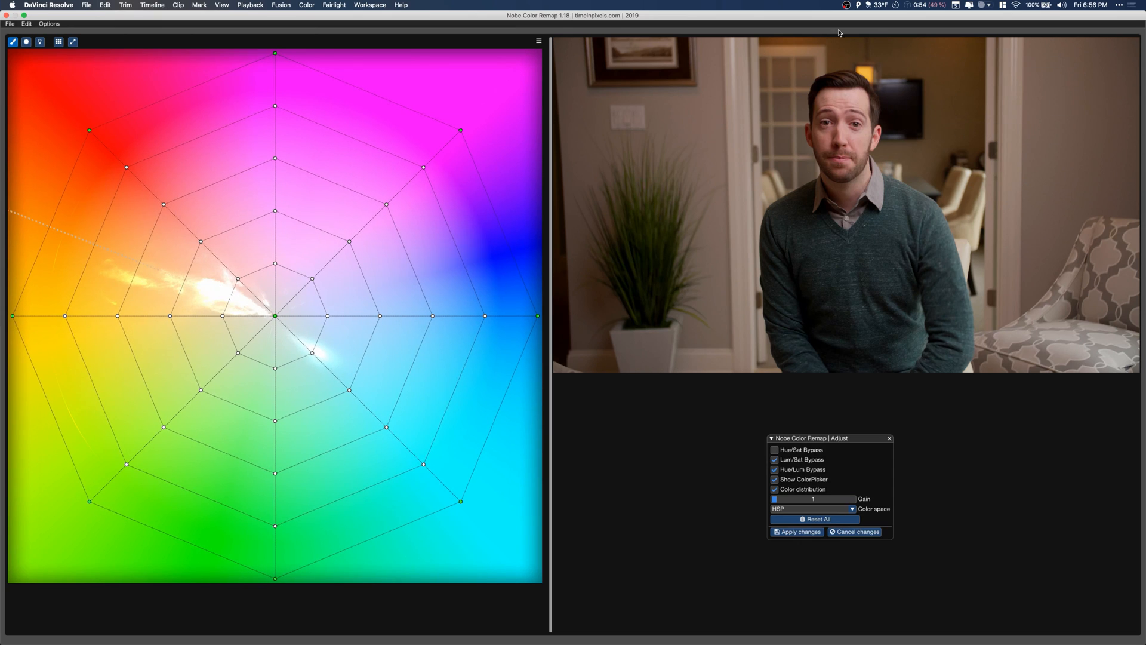
pyautogui.click(766, 170)
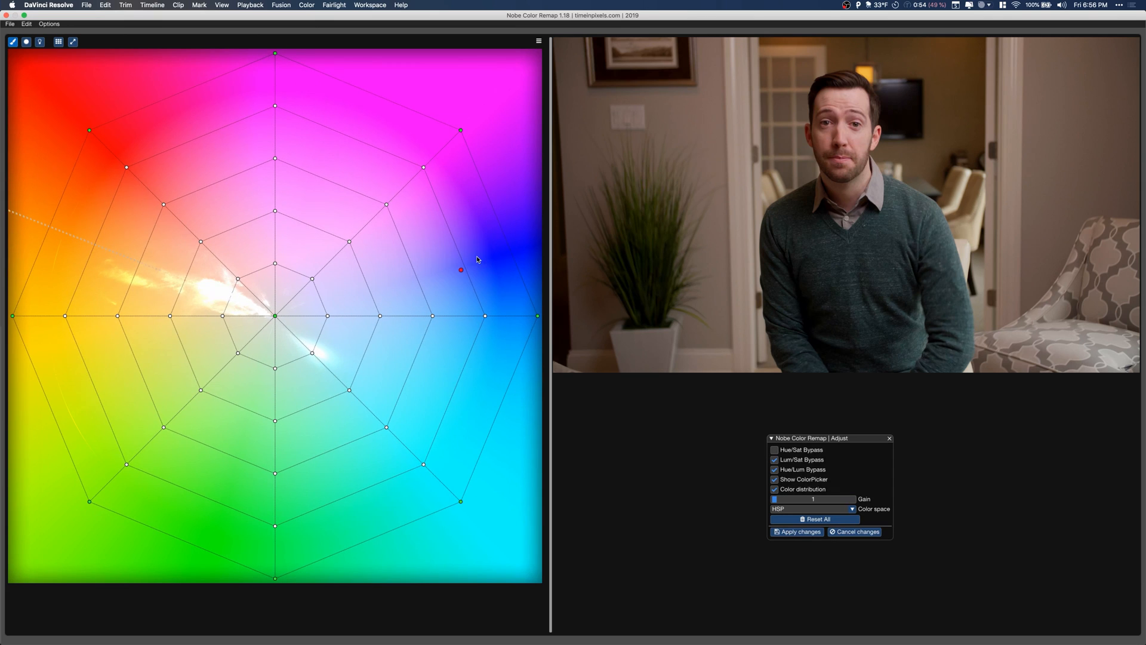
pyautogui.moveTo(460, 270); pyautogui.dragTo(320, 323)
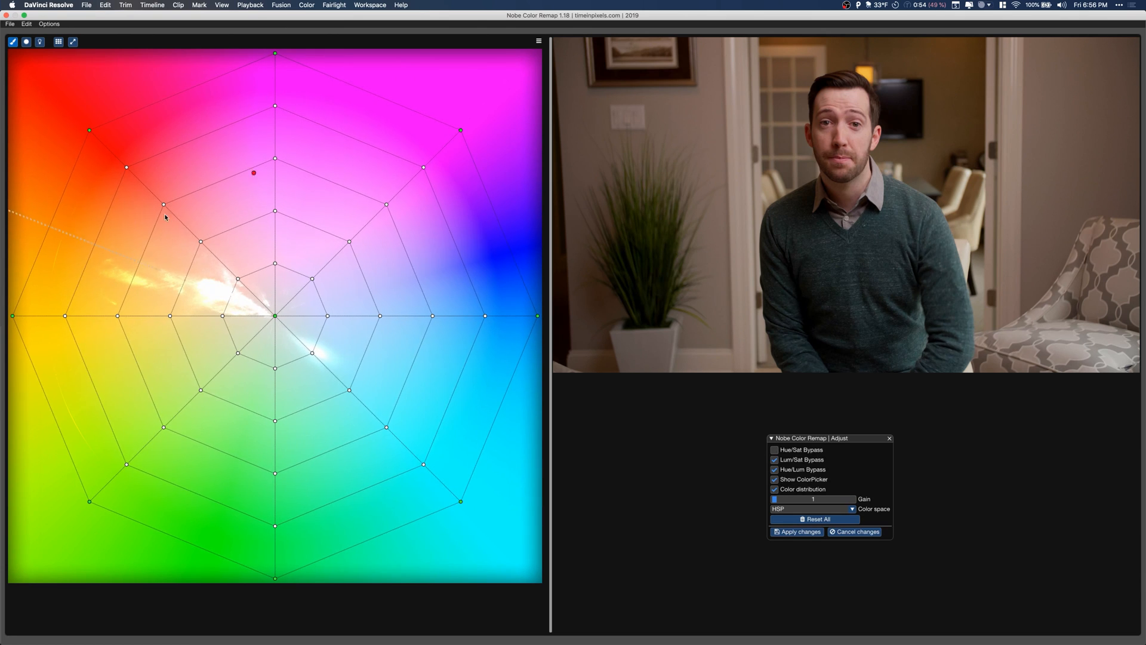
pyautogui.moveTo(252, 173); pyautogui.dragTo(276, 290)
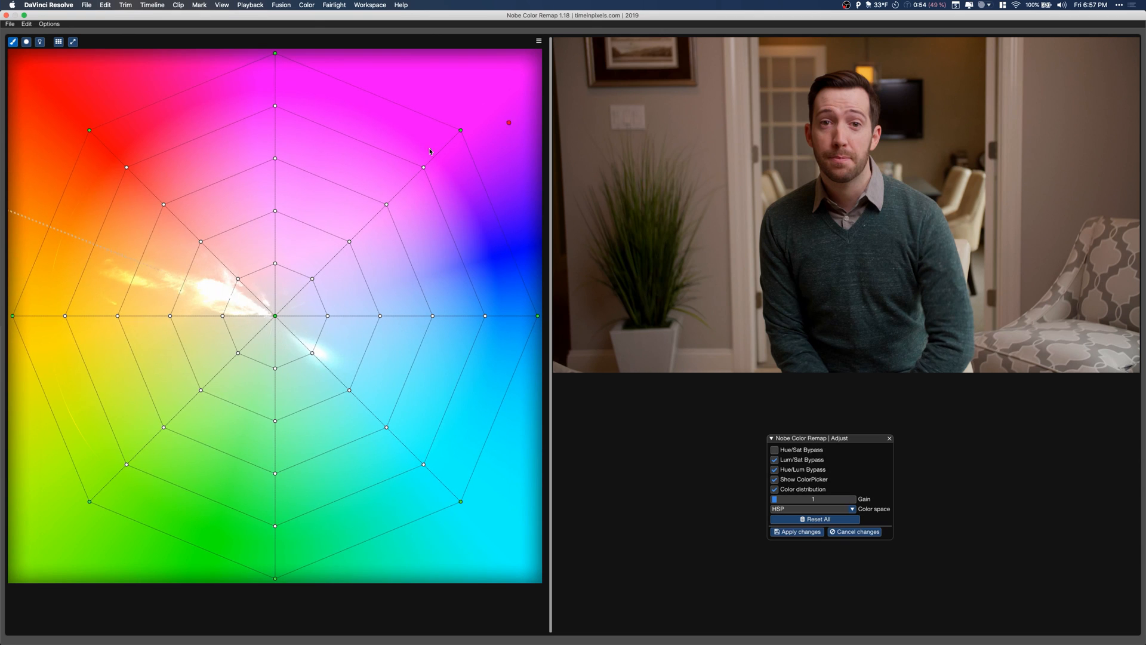
pyautogui.moveTo(509, 122); pyautogui.dragTo(215, 173)
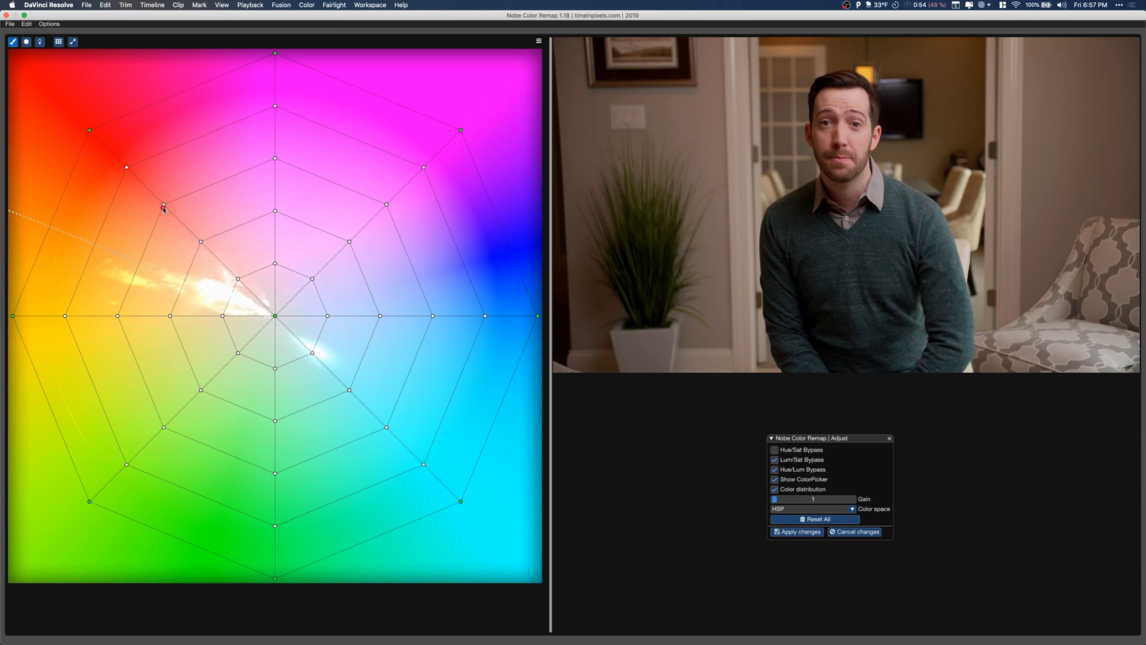
pyautogui.moveTo(164, 208); pyautogui.dragTo(117, 267)
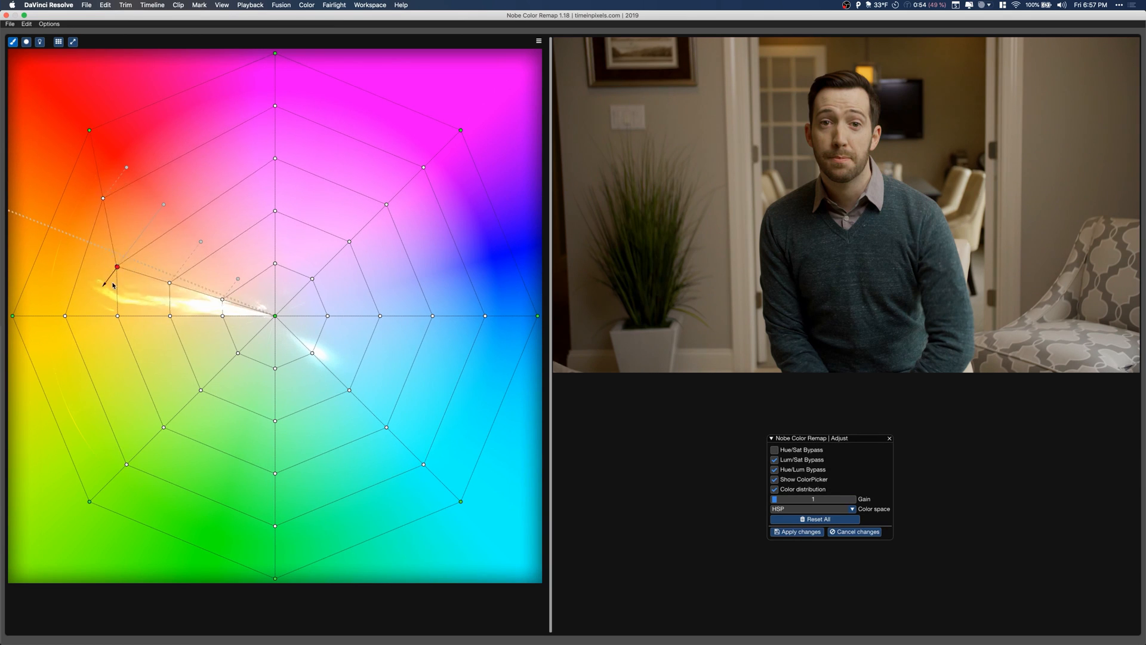
pyautogui.moveTo(117, 265); pyautogui.dragTo(203, 250)
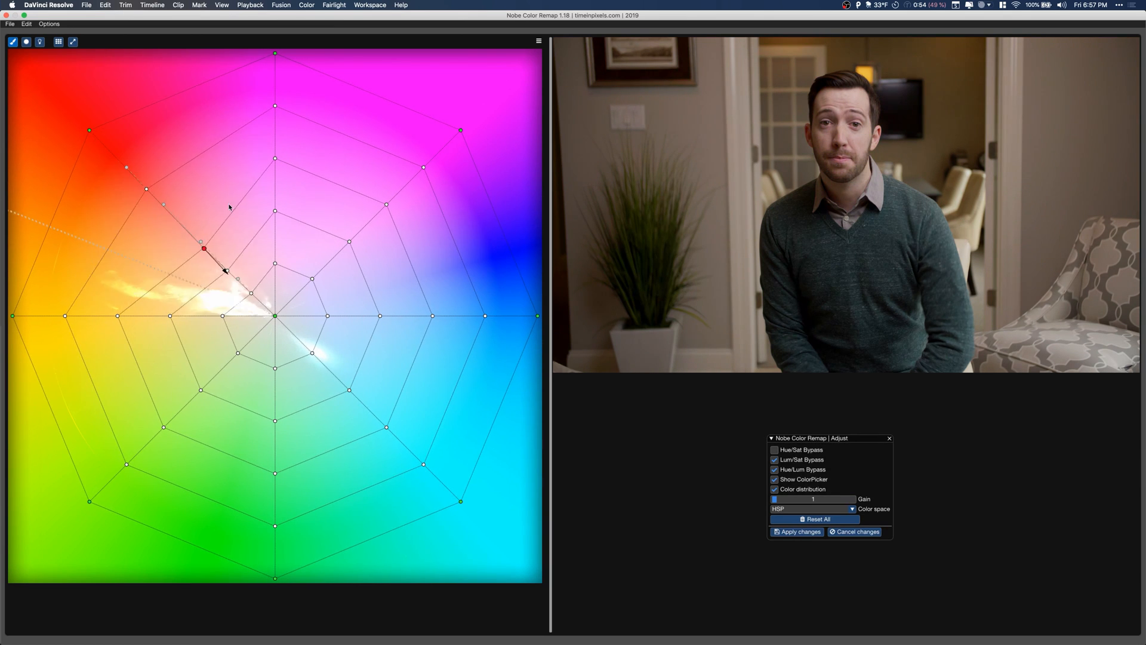
pyautogui.click(813, 519)
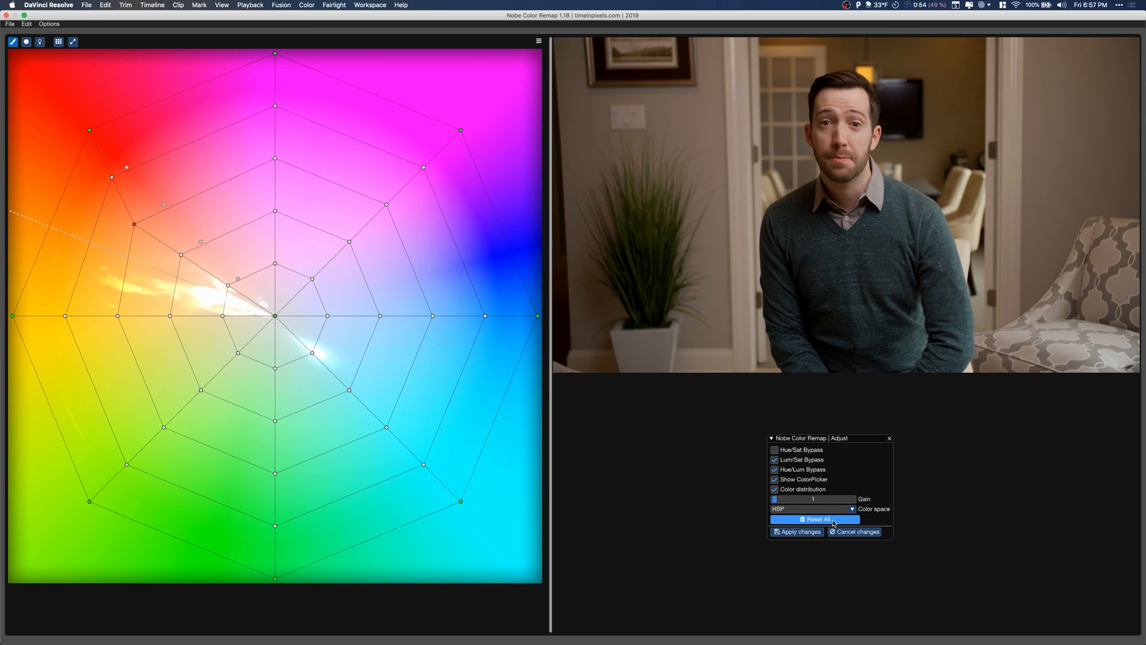
pyautogui.click(814, 519)
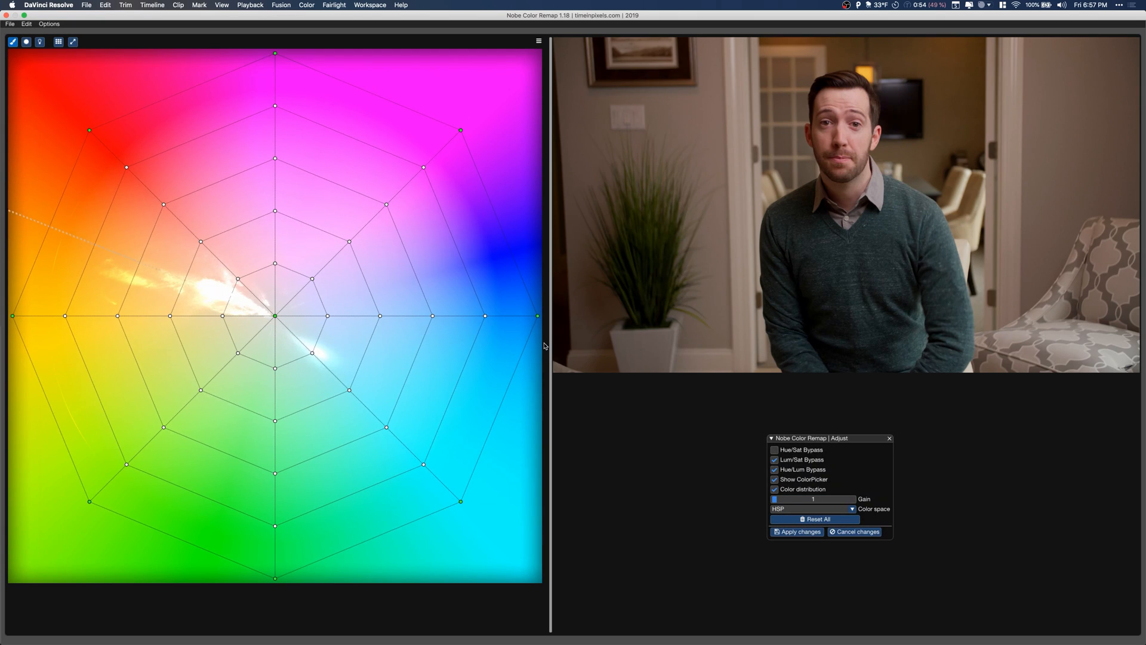
# - Bend the orange skin-tone hue grid points, then request Reset Grid
pyautogui.click(847, 133)
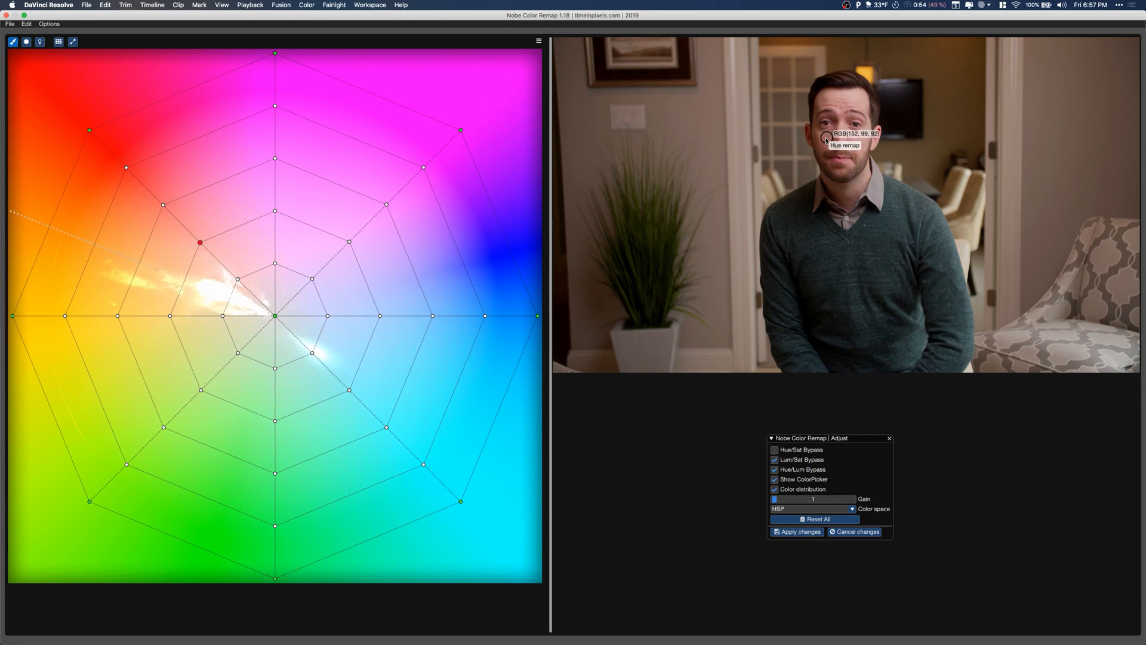
pyautogui.moveTo(199, 238); pyautogui.dragTo(193, 248)
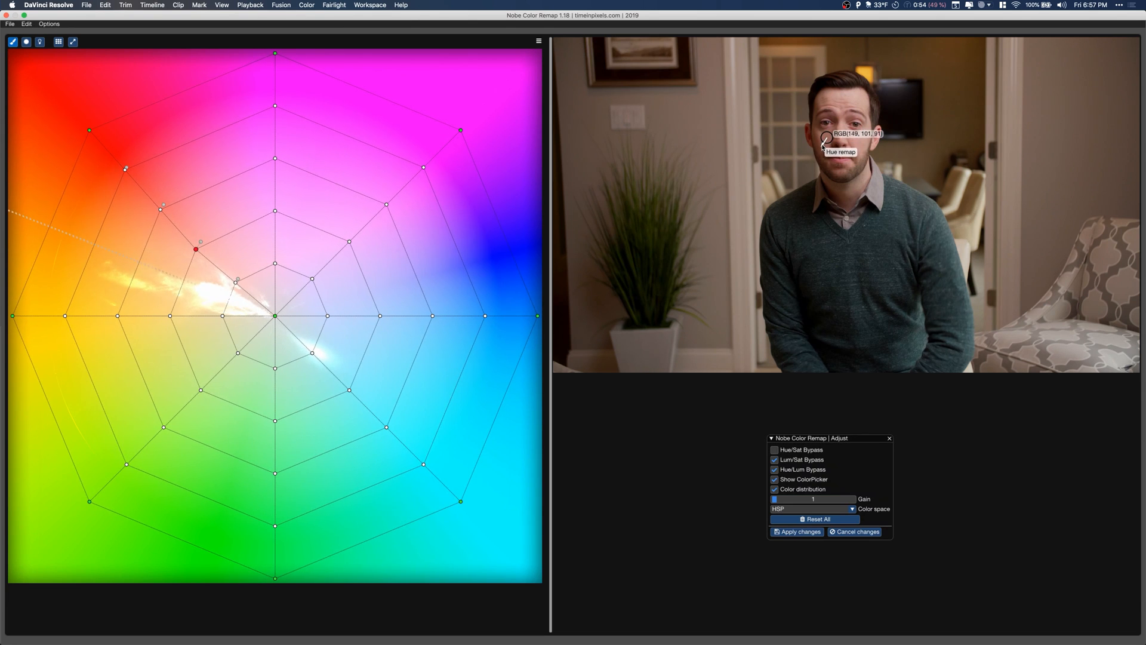
pyautogui.click(274, 316)
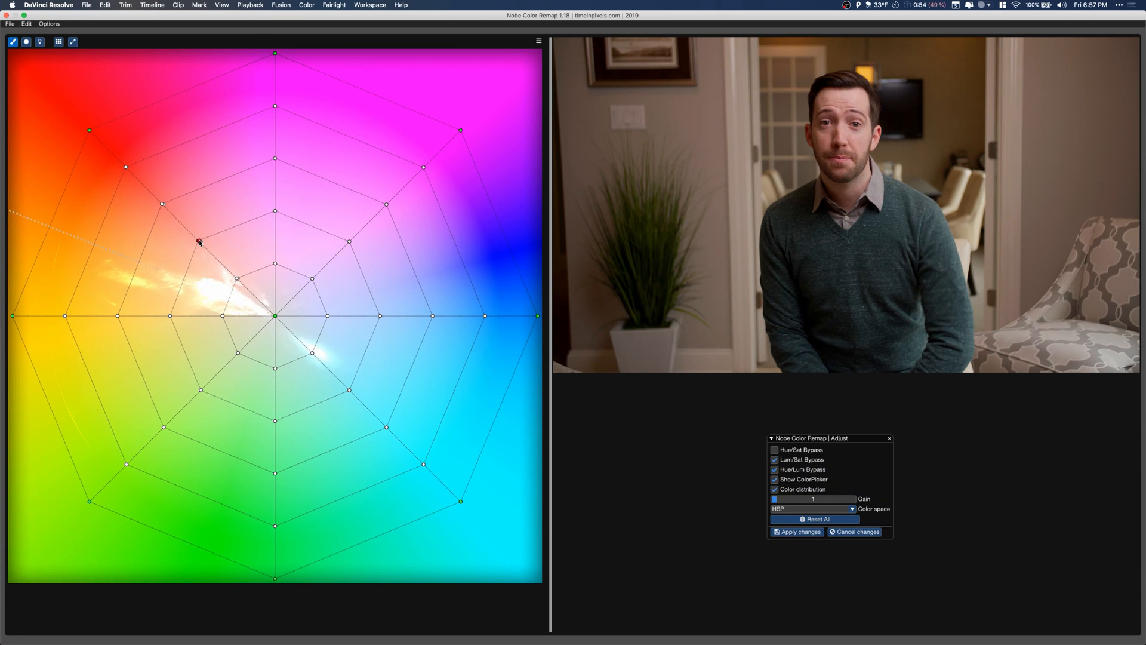
pyautogui.moveTo(199, 242); pyautogui.dragTo(202, 254)
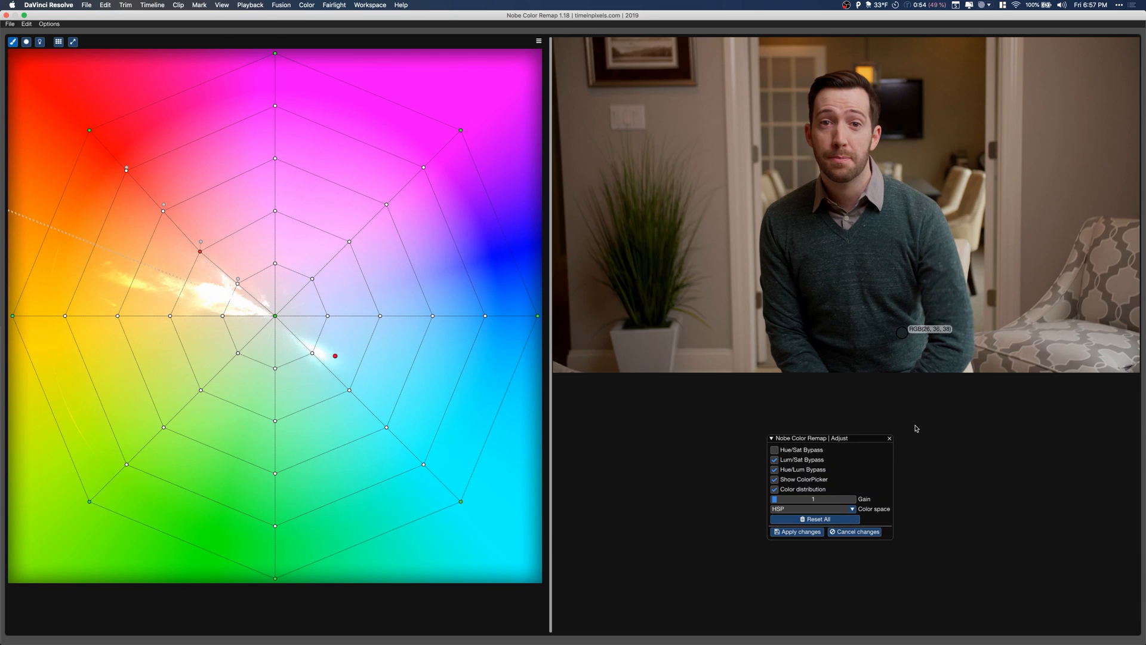
pyautogui.click(814, 519)
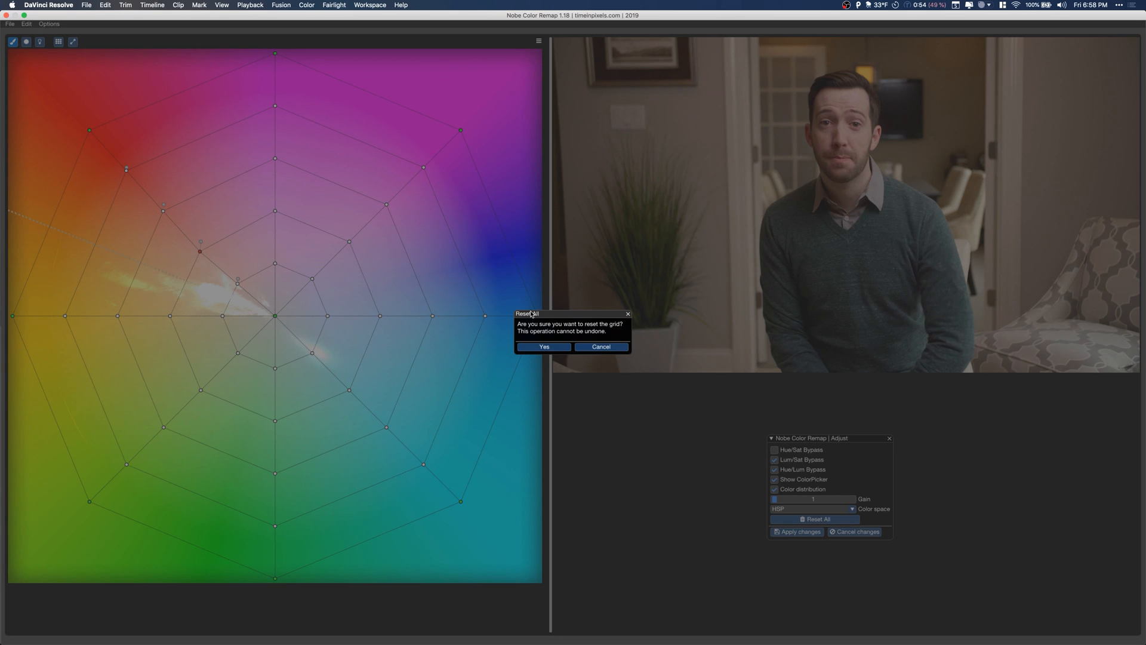
# - Confirm Yes in the Reset Grid dialog
pyautogui.click(543, 346)
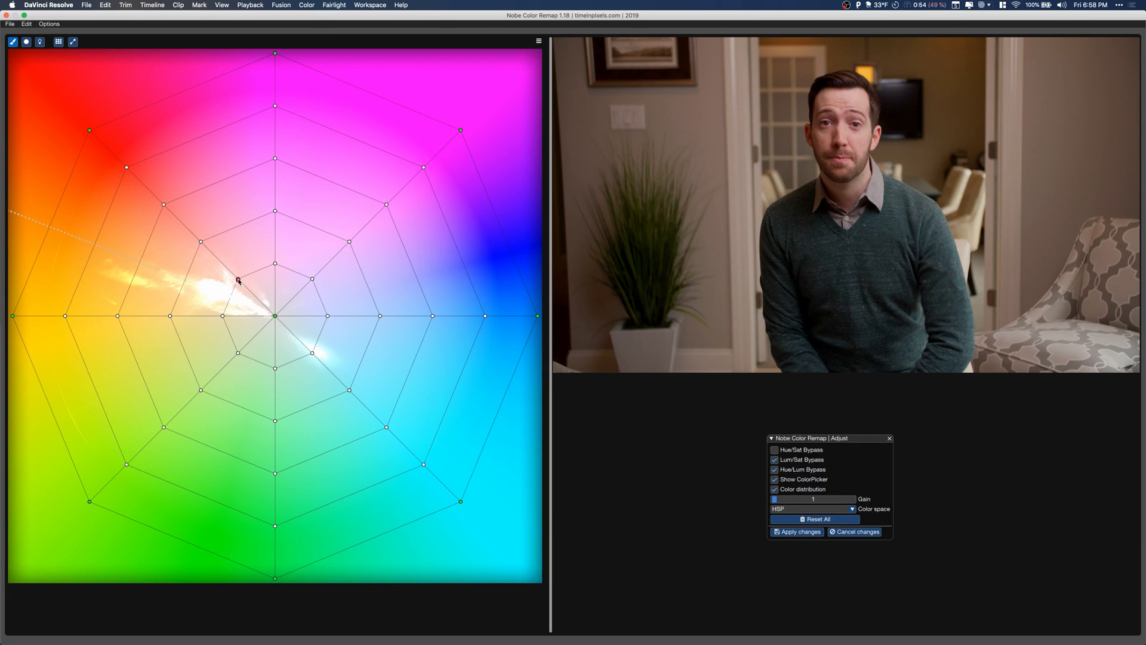
# - Pin an inner point and the upward and orange spoke points, then nudge one skin-tone point
pyautogui.moveTo(237, 281); pyautogui.dragTo(276, 265)
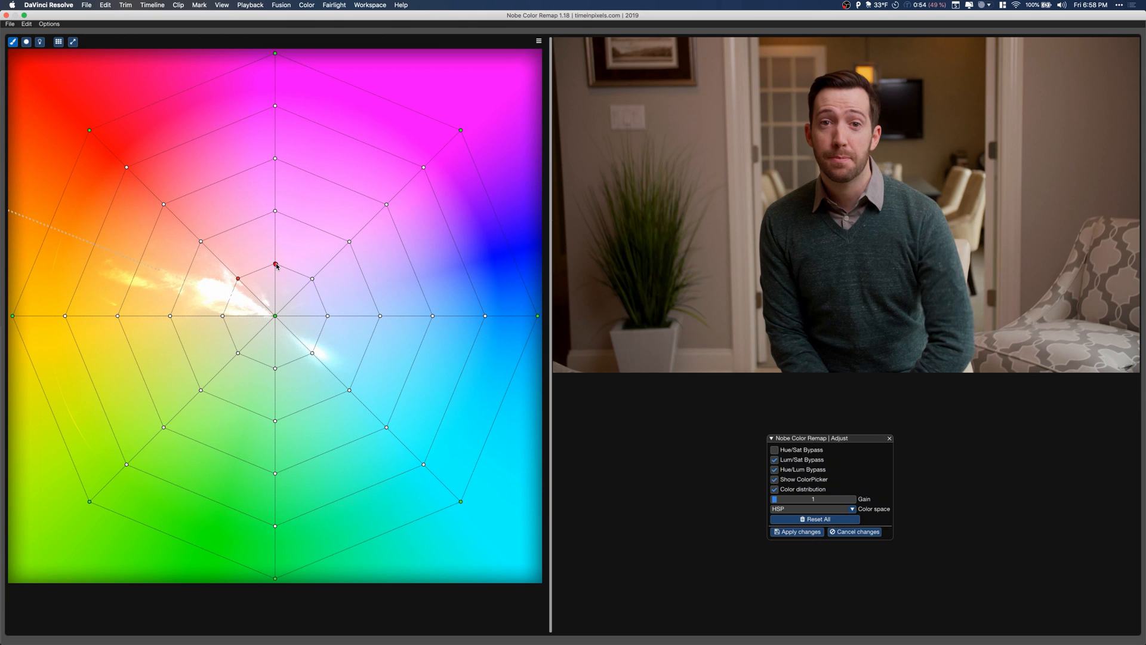
pyautogui.moveTo(274, 264); pyautogui.dragTo(274, 212)
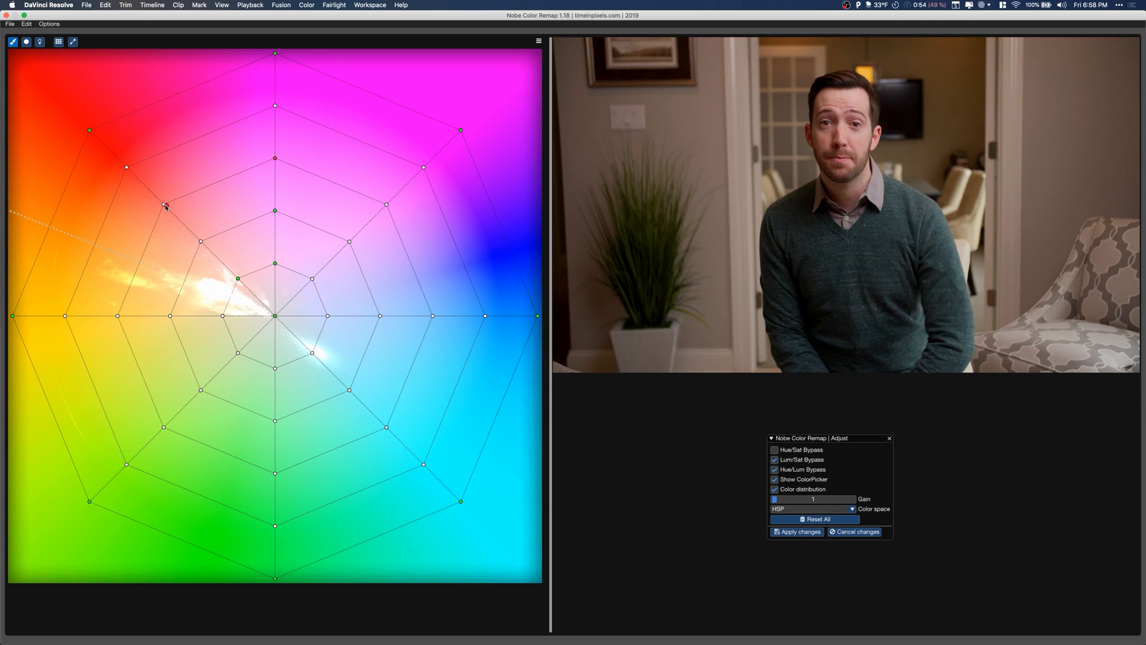
pyautogui.moveTo(164, 206); pyautogui.dragTo(167, 313)
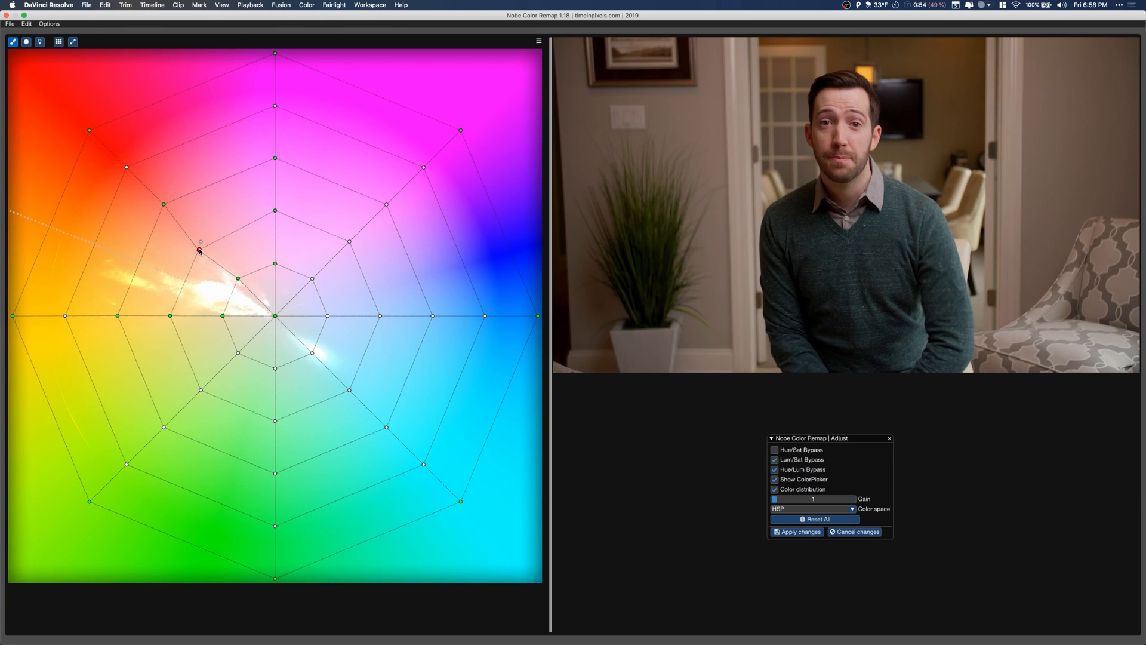
pyautogui.click(201, 250)
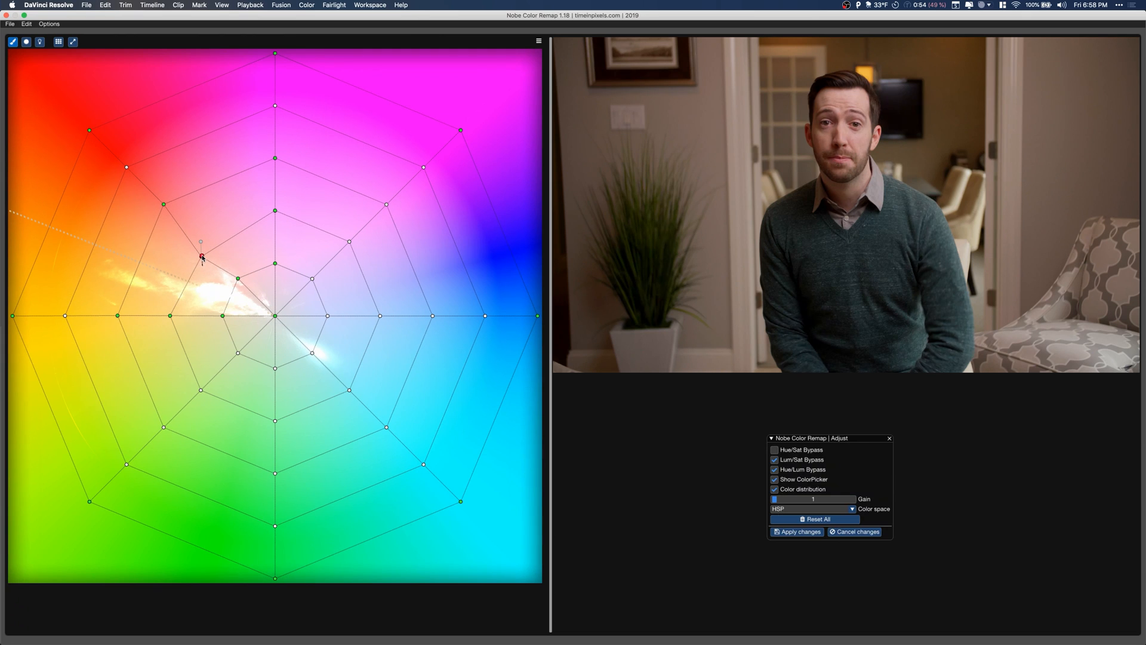
pyautogui.moveTo(201, 256); pyautogui.dragTo(202, 199)
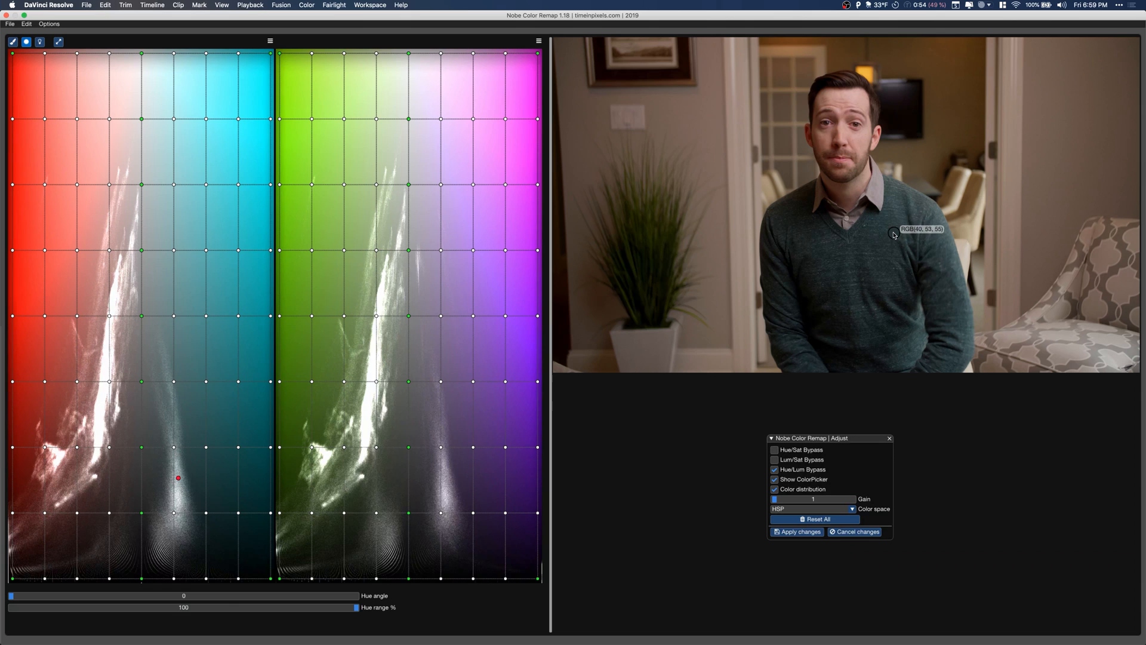
# - Warp the sweater tones on the Lum/Sat grid brighter and more teal, refining darker tones
pyautogui.moveTo(178, 478); pyautogui.dragTo(175, 443)
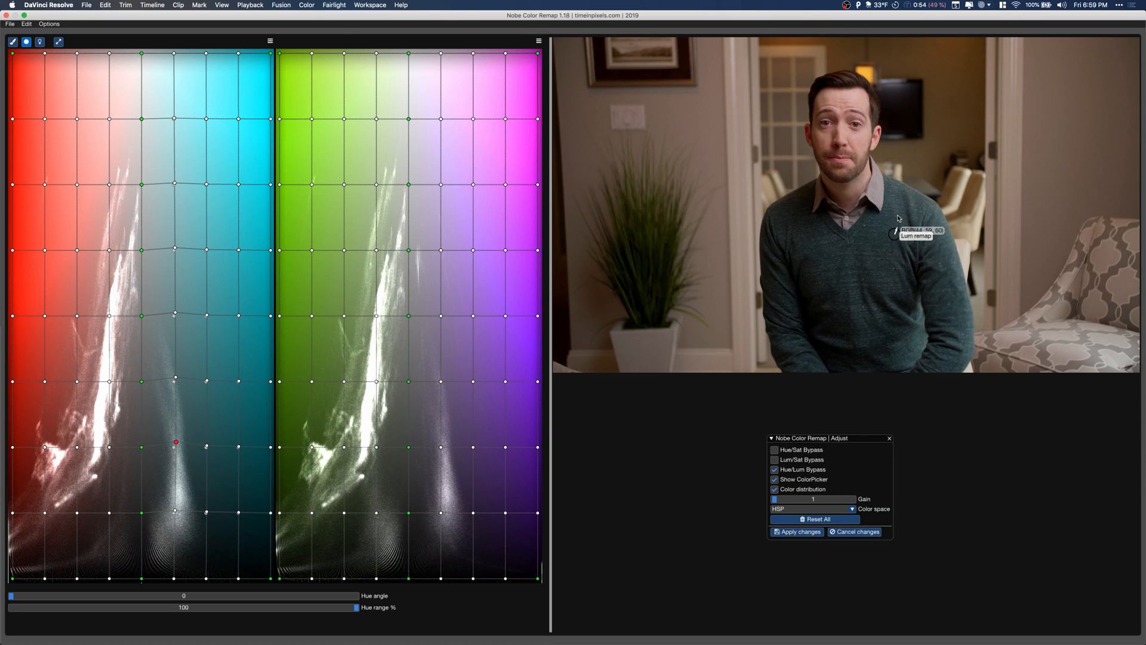
pyautogui.moveTo(176, 443); pyautogui.dragTo(223, 413)
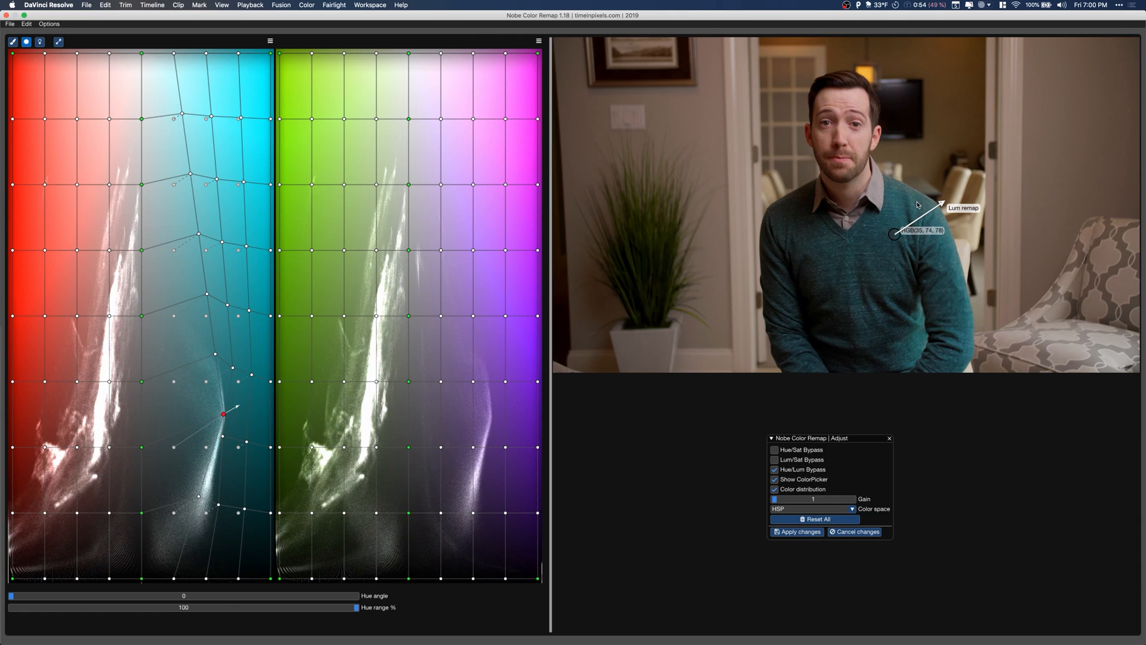
pyautogui.moveTo(223, 413); pyautogui.dragTo(202, 408)
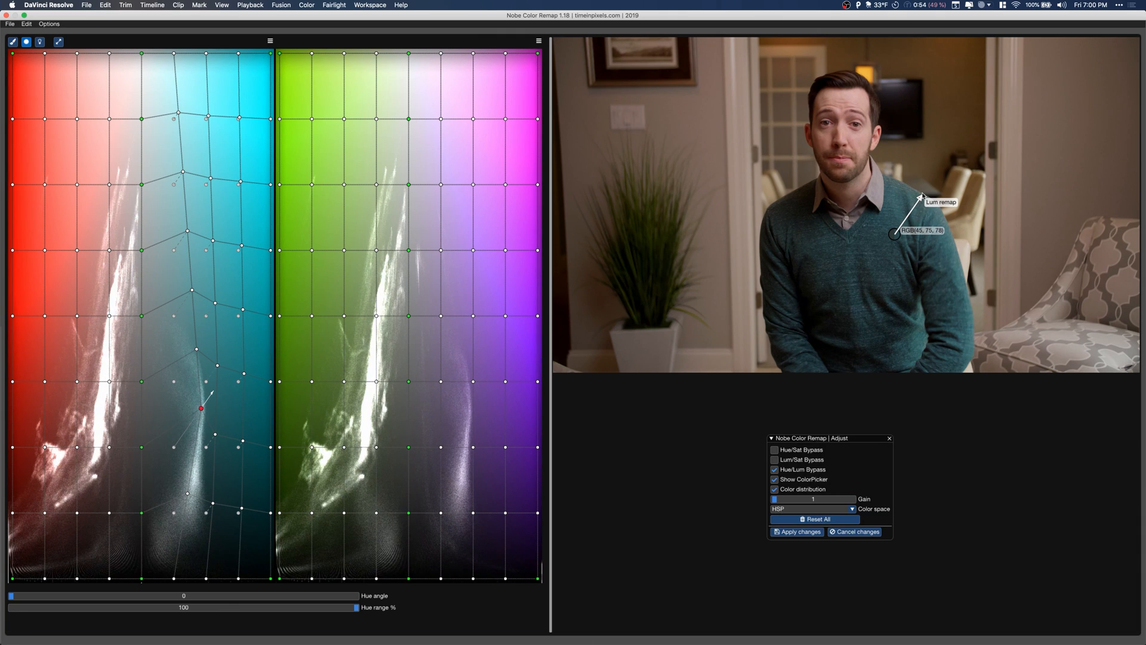
pyautogui.moveTo(201, 408); pyautogui.dragTo(173, 511)
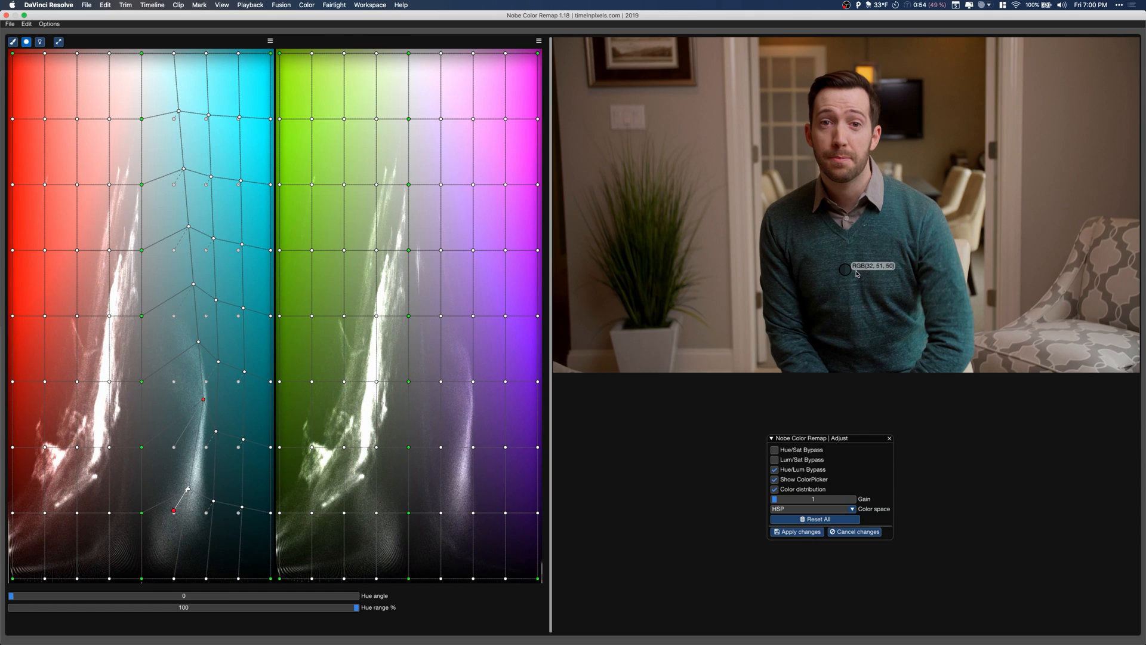
pyautogui.moveTo(846, 269); pyautogui.dragTo(848, 326)
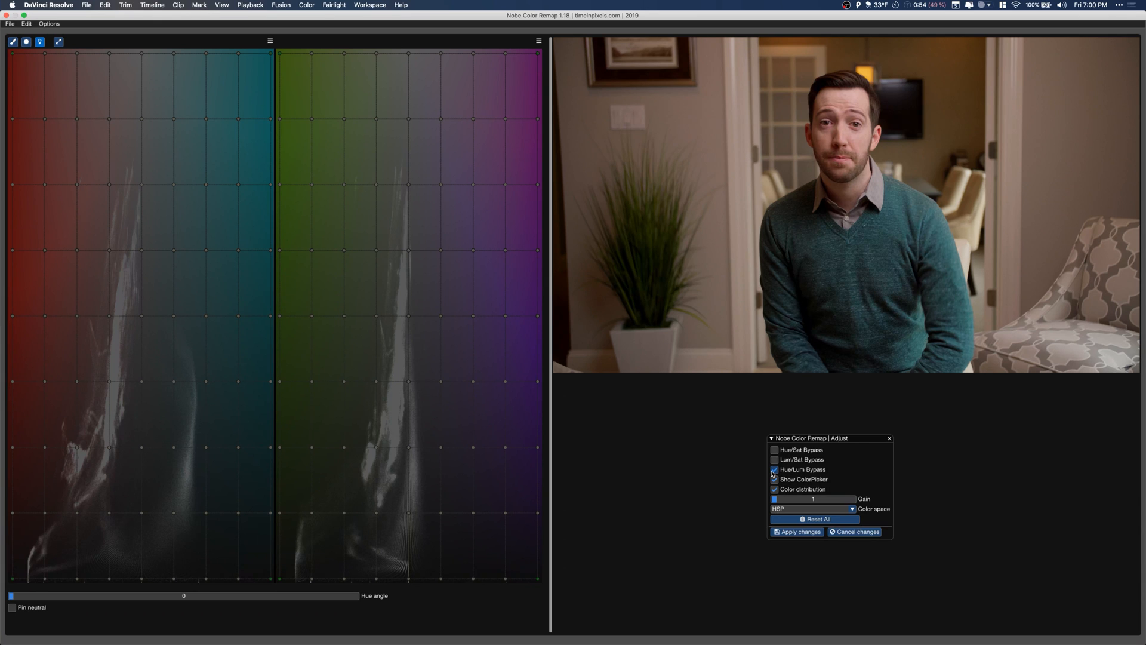
# - Turn off Hue/Lum Bypass and apply the Color Remap changes to the clip
pyautogui.click(775, 469)
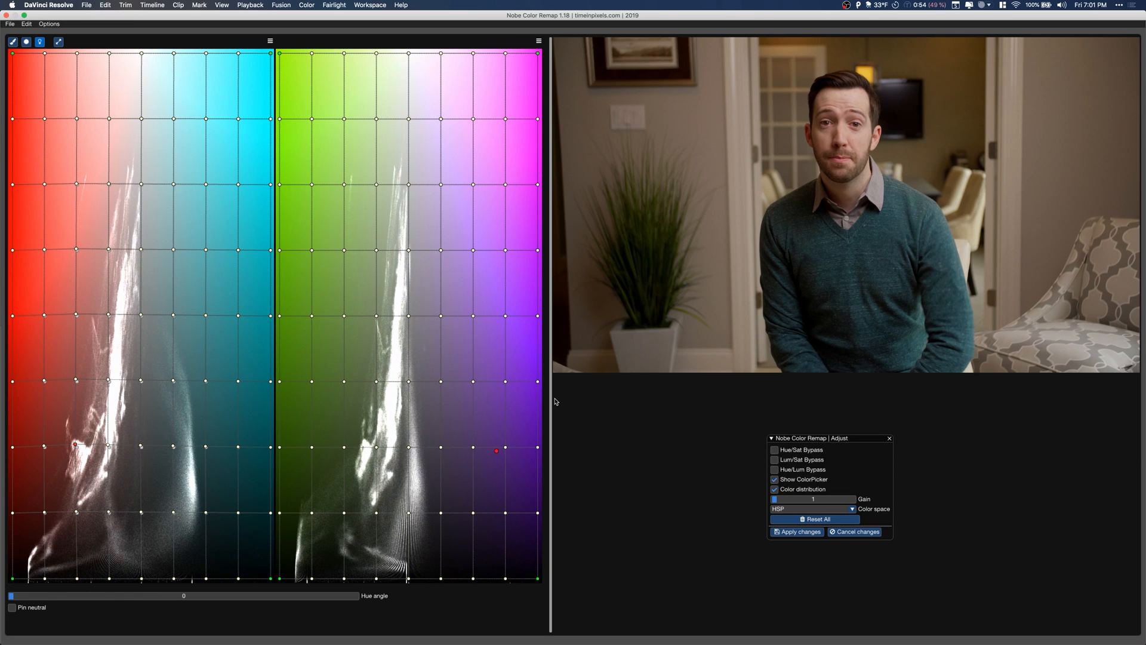
pyautogui.click(797, 532)
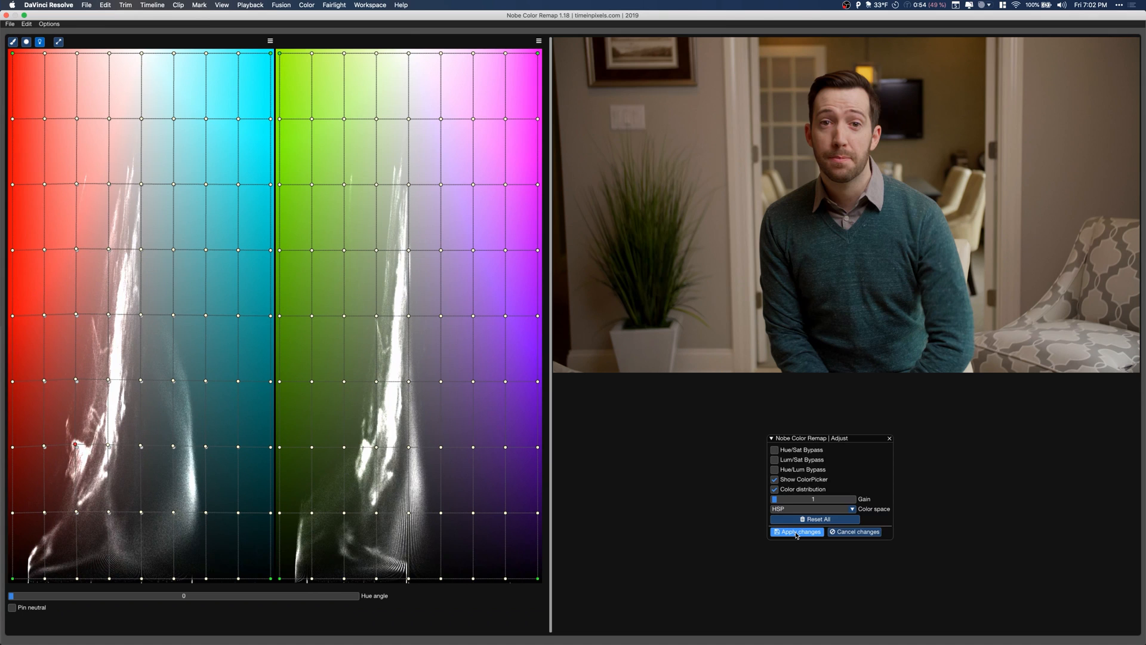
pyautogui.click(796, 531)
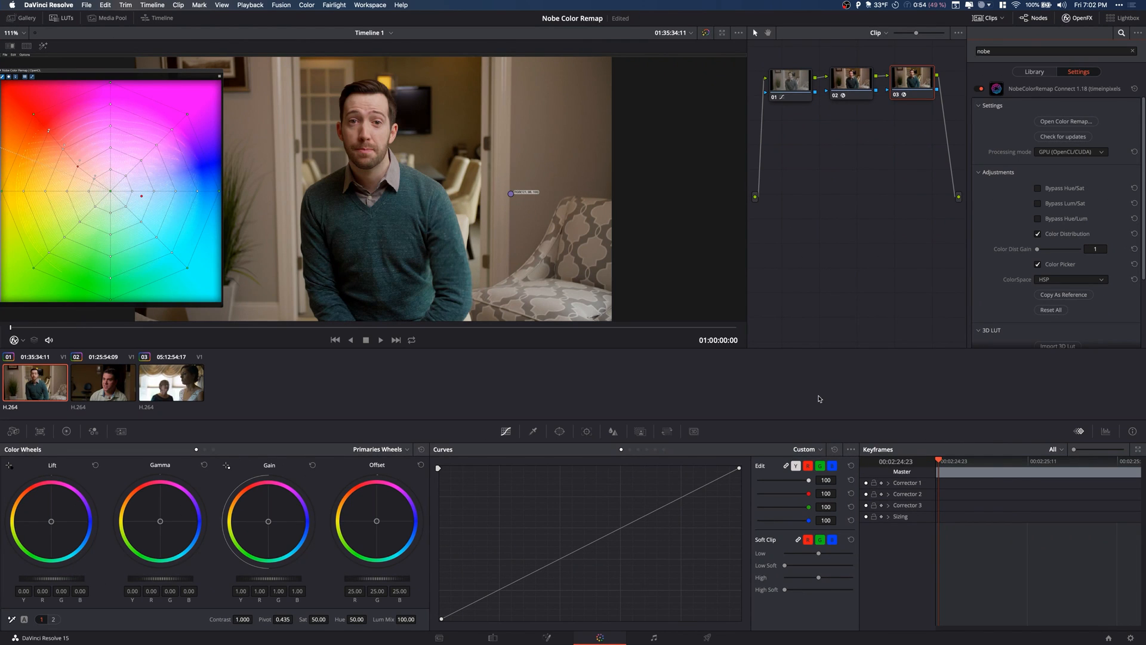
# - Add a fourth node (04) to the clip's node tree
pyautogui.click(912, 78)
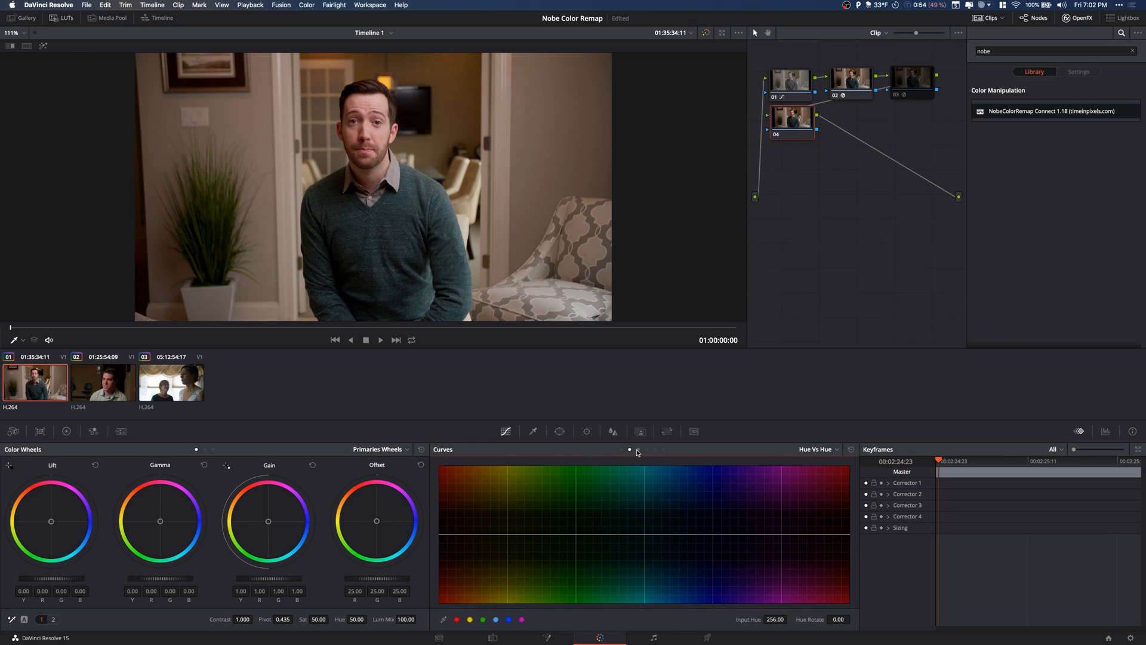
pyautogui.moveTo(376, 517)
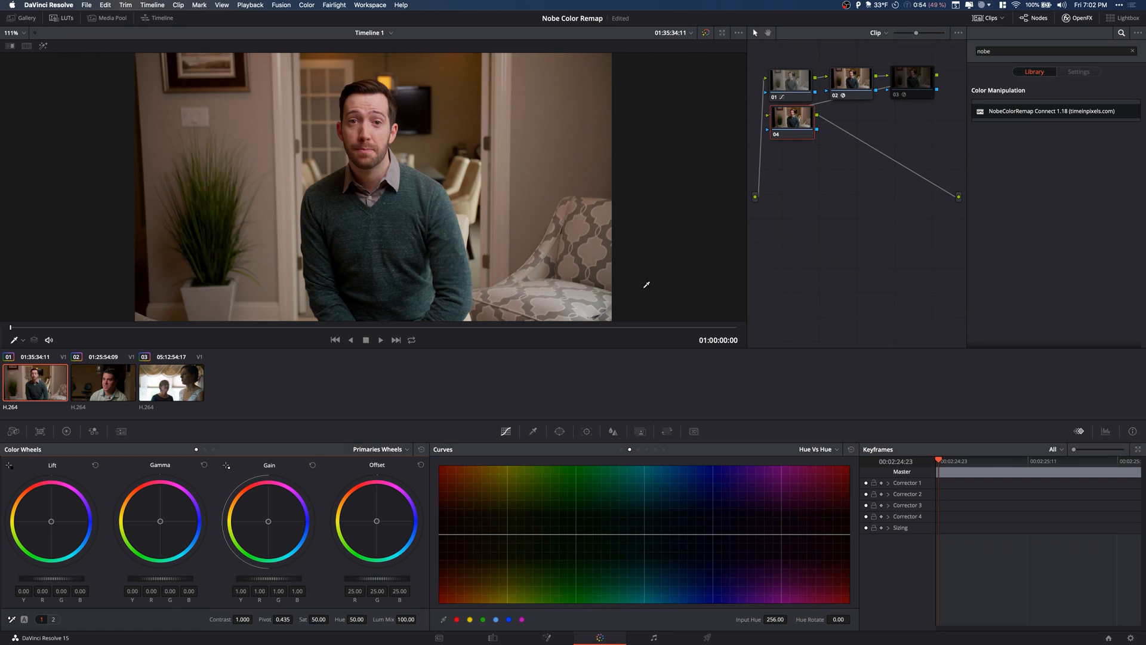
pyautogui.moveTo(492, 538)
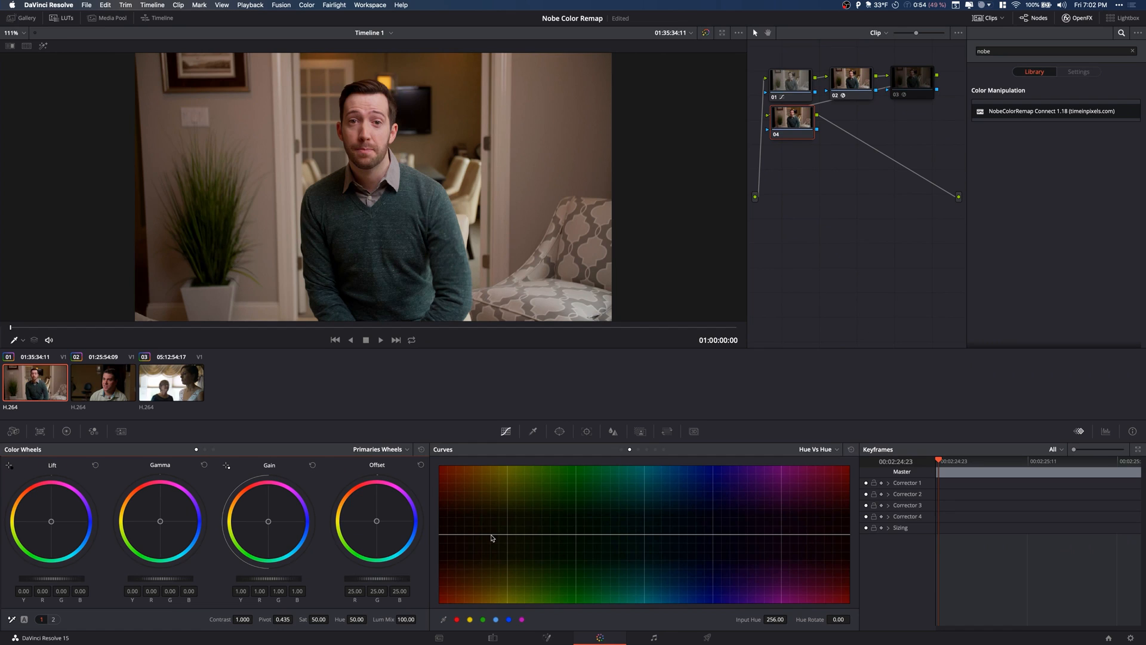
pyautogui.moveTo(908, 233)
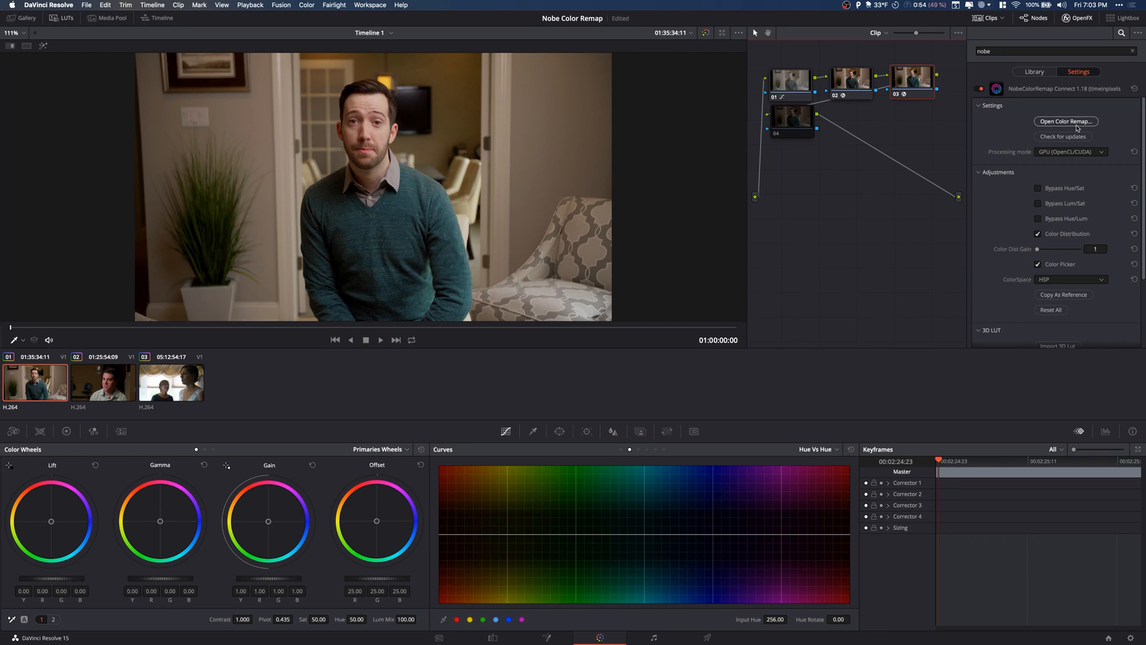
# - Move the skin-tone hue point onto the orange spoke, then swing it out to the grid edge
pyautogui.click(1066, 121)
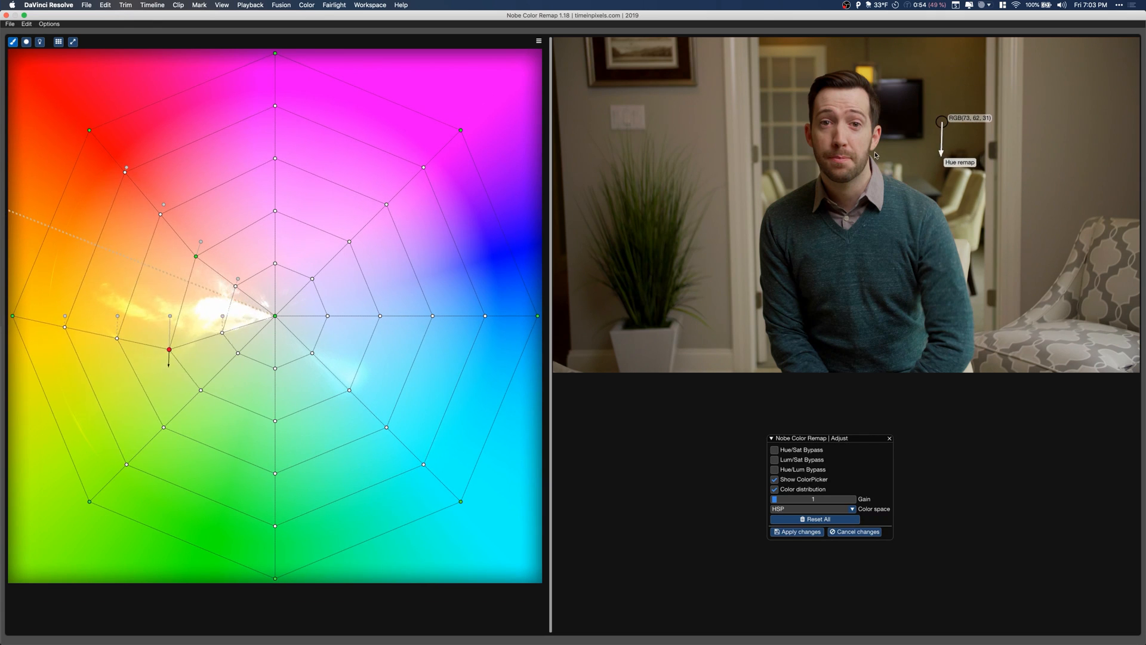
pyautogui.moveTo(167, 349); pyautogui.dragTo(166, 315)
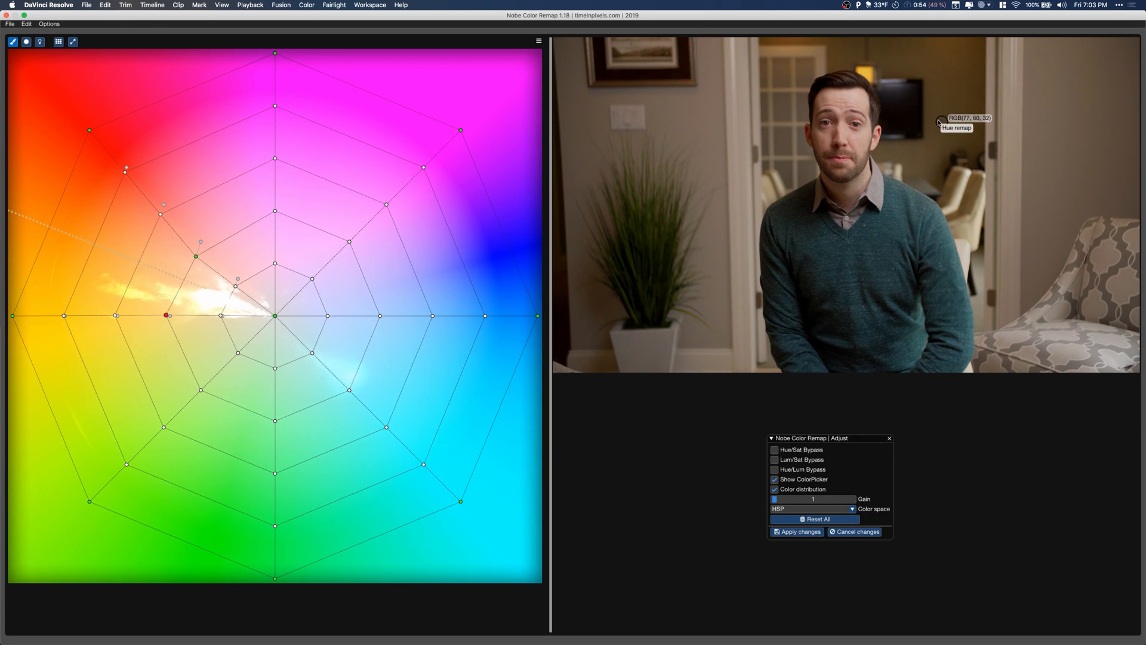
pyautogui.moveTo(166, 315); pyautogui.dragTo(13, 306)
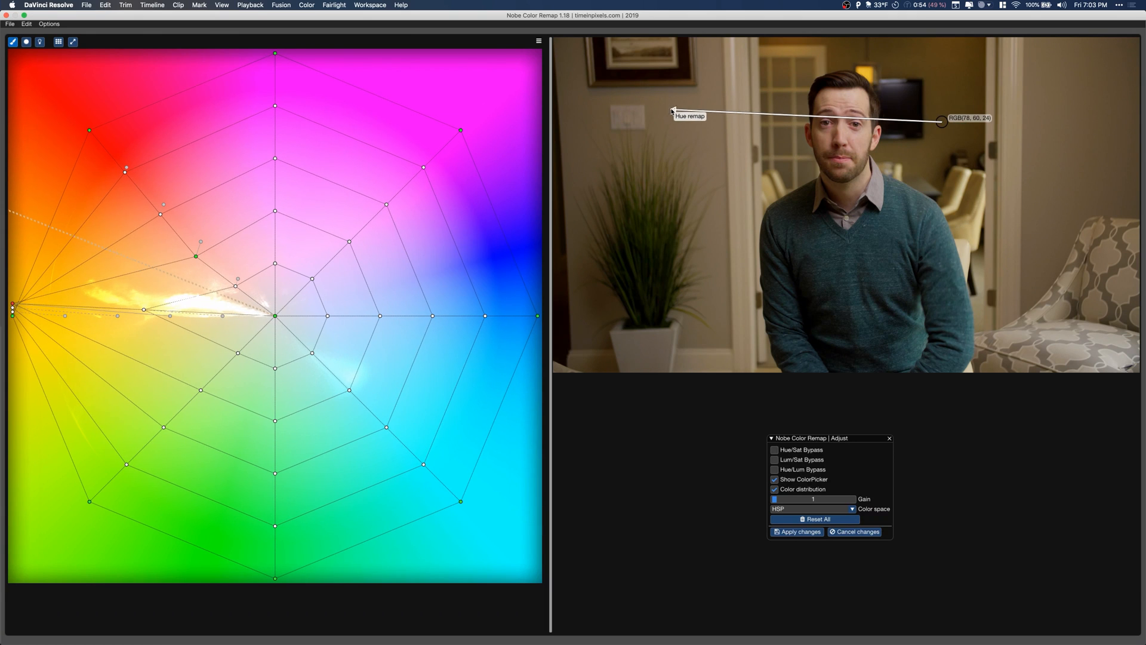